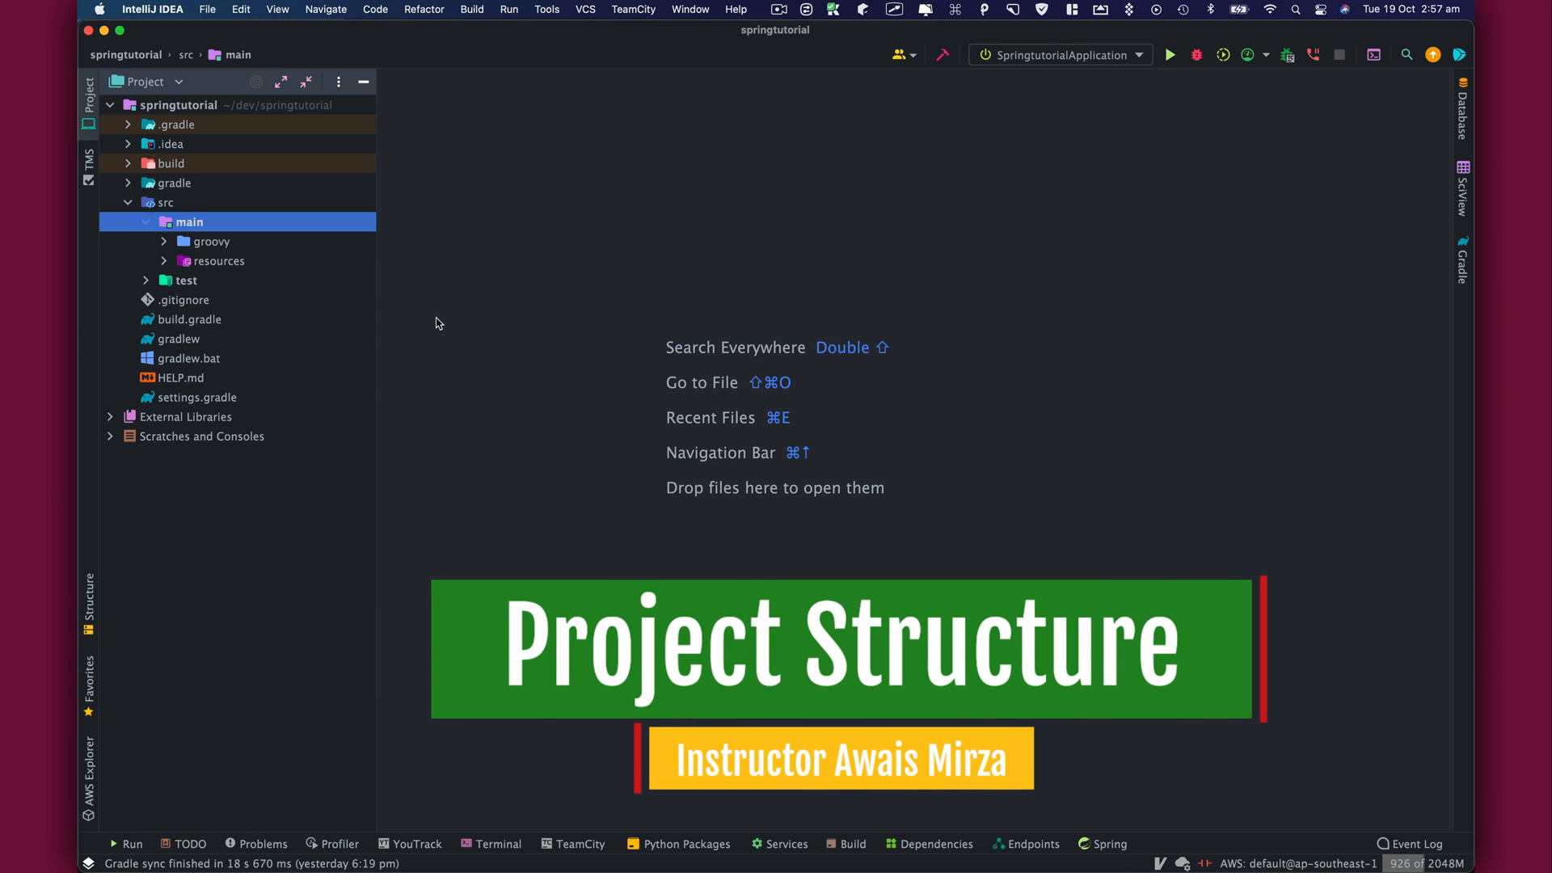
mouse_move(194, 260)
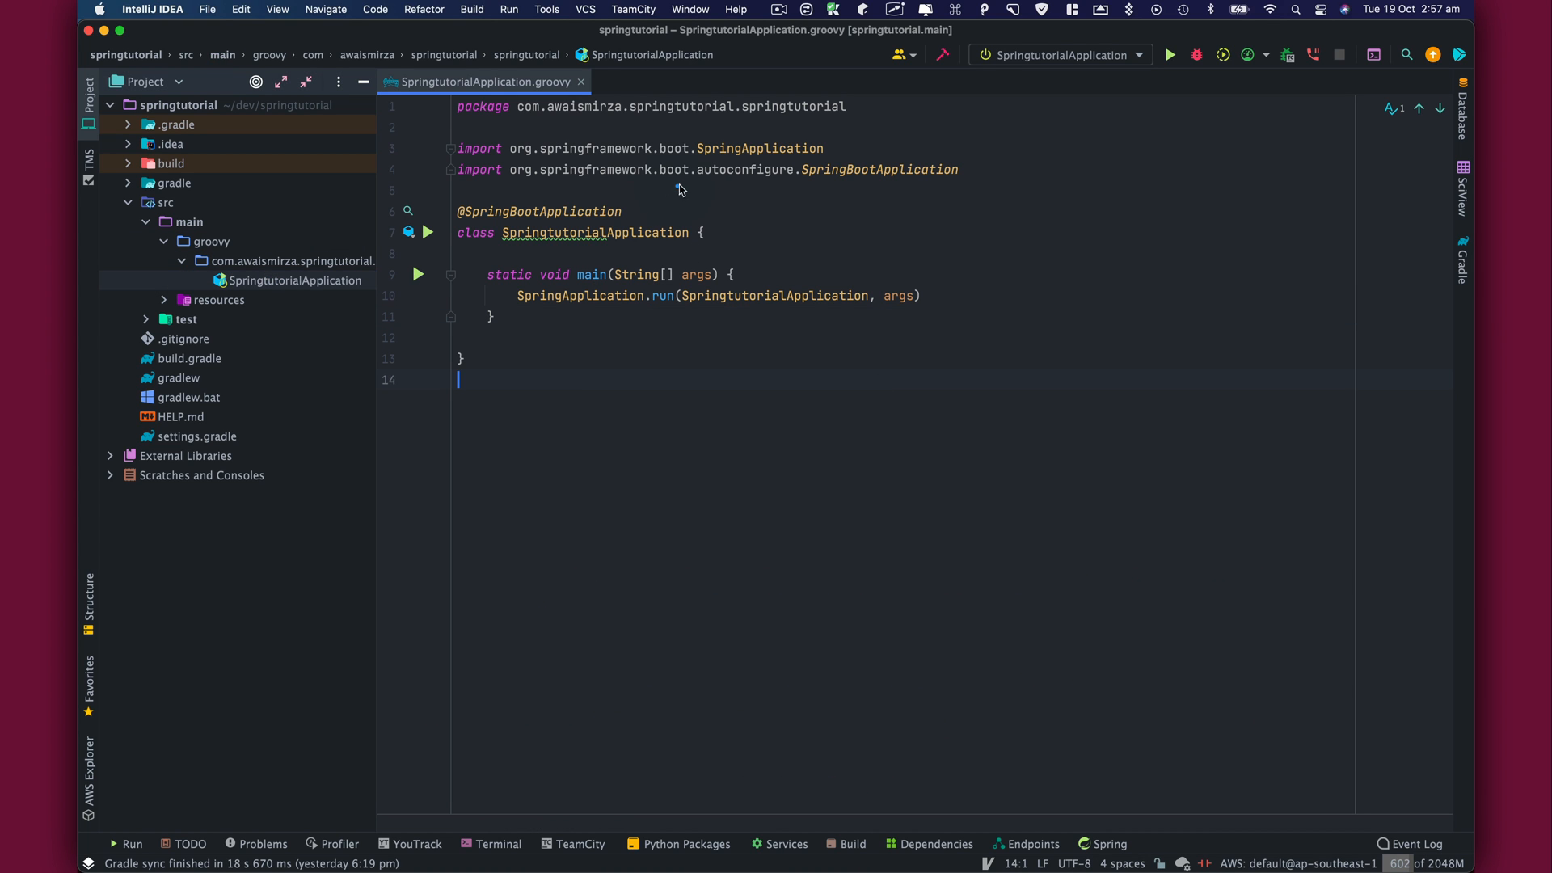
mouse_move(733, 194)
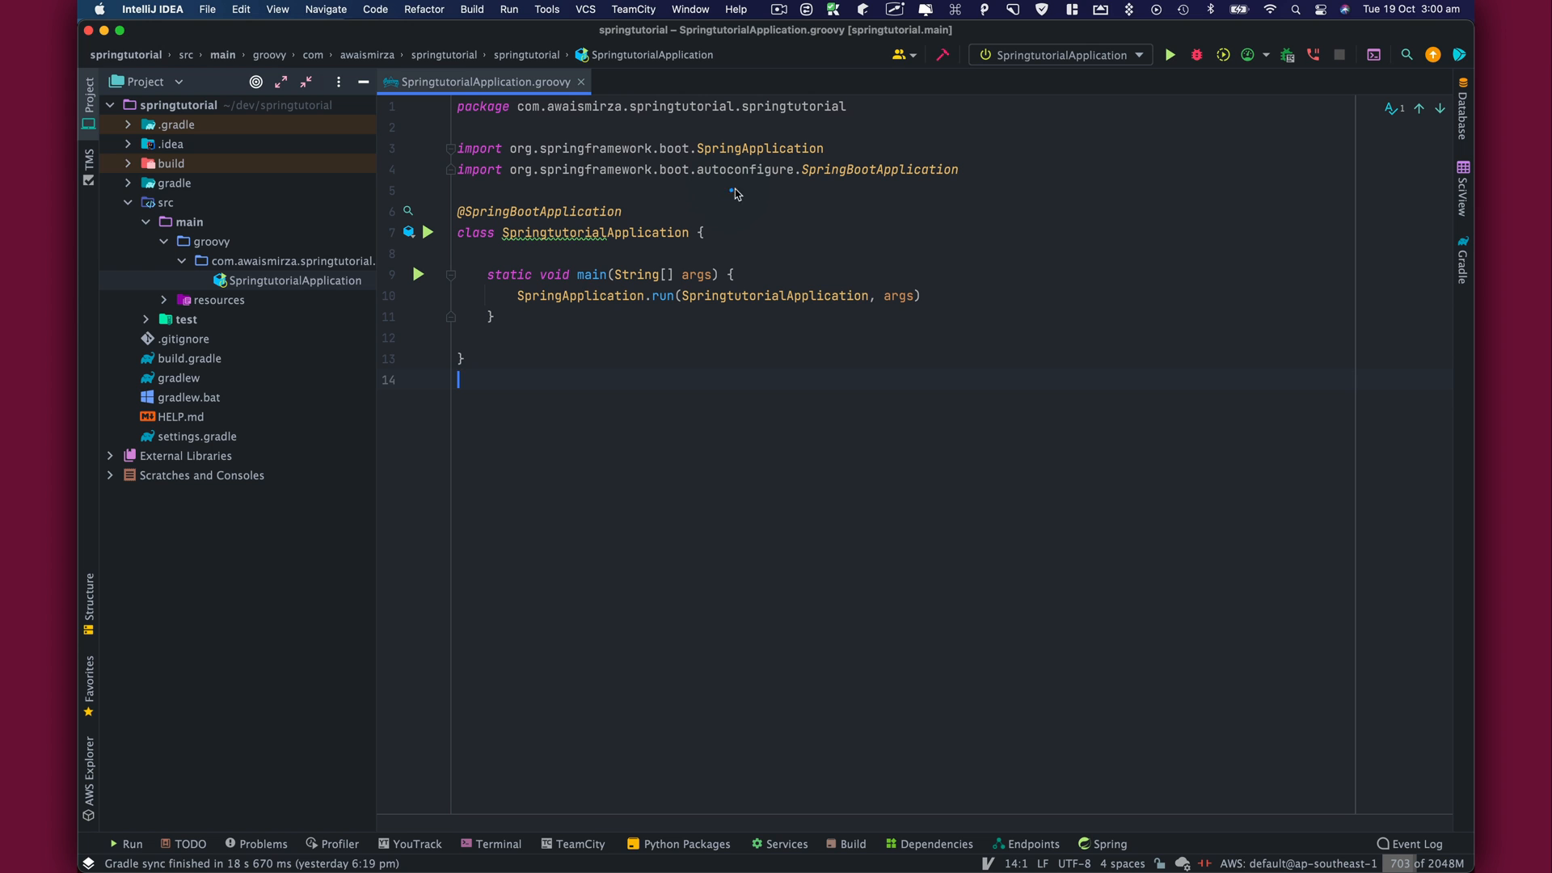
mouse_move(661, 209)
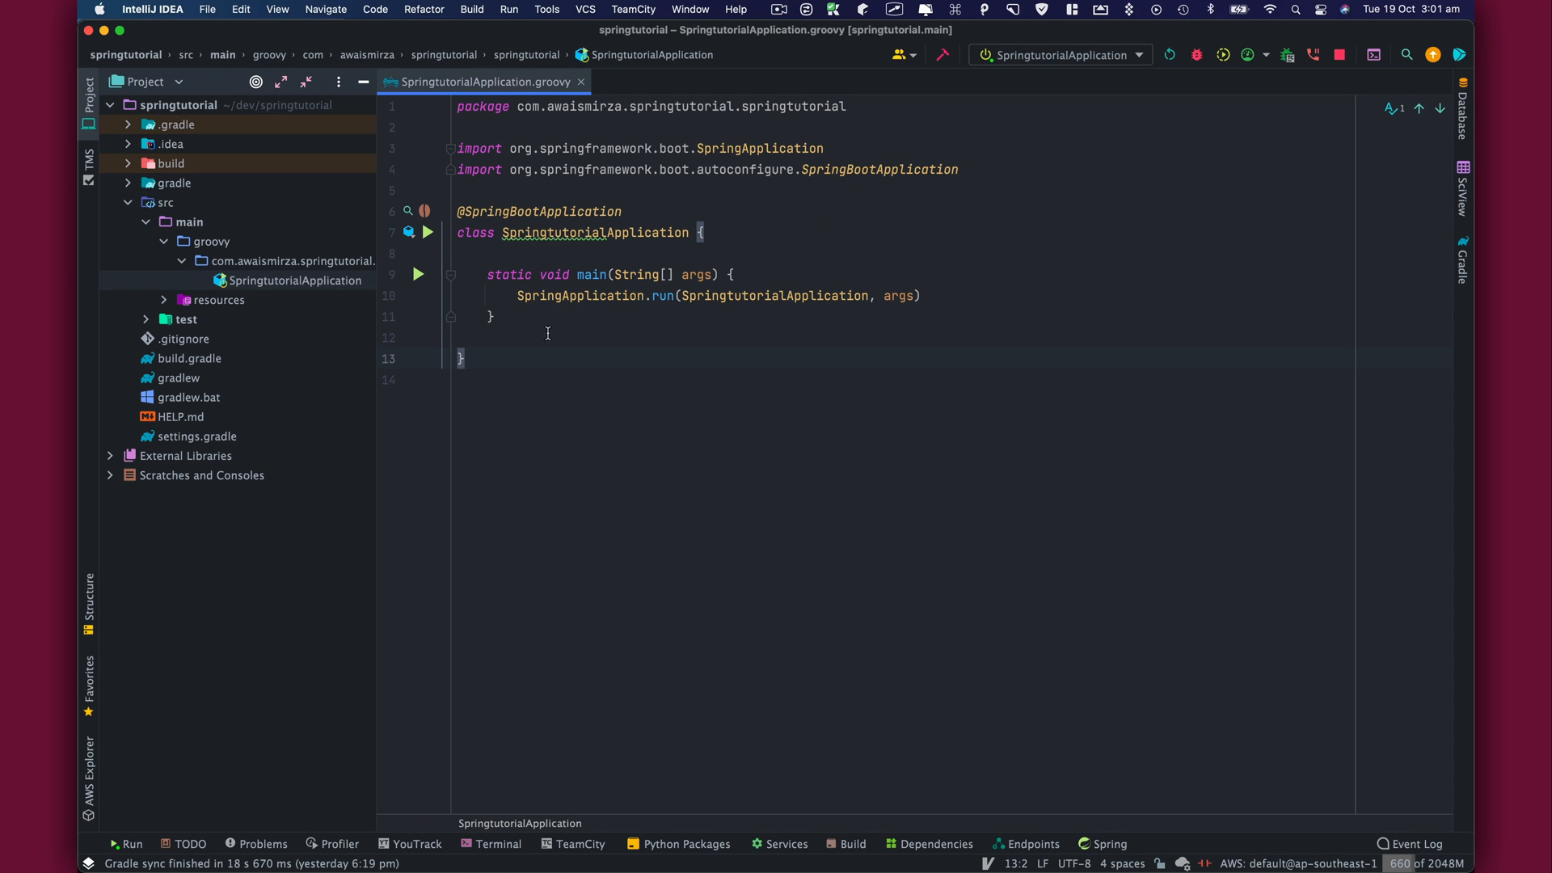
Step: Collapse src/main/groovy in the Project tool window and open build.gradle
click(209, 241)
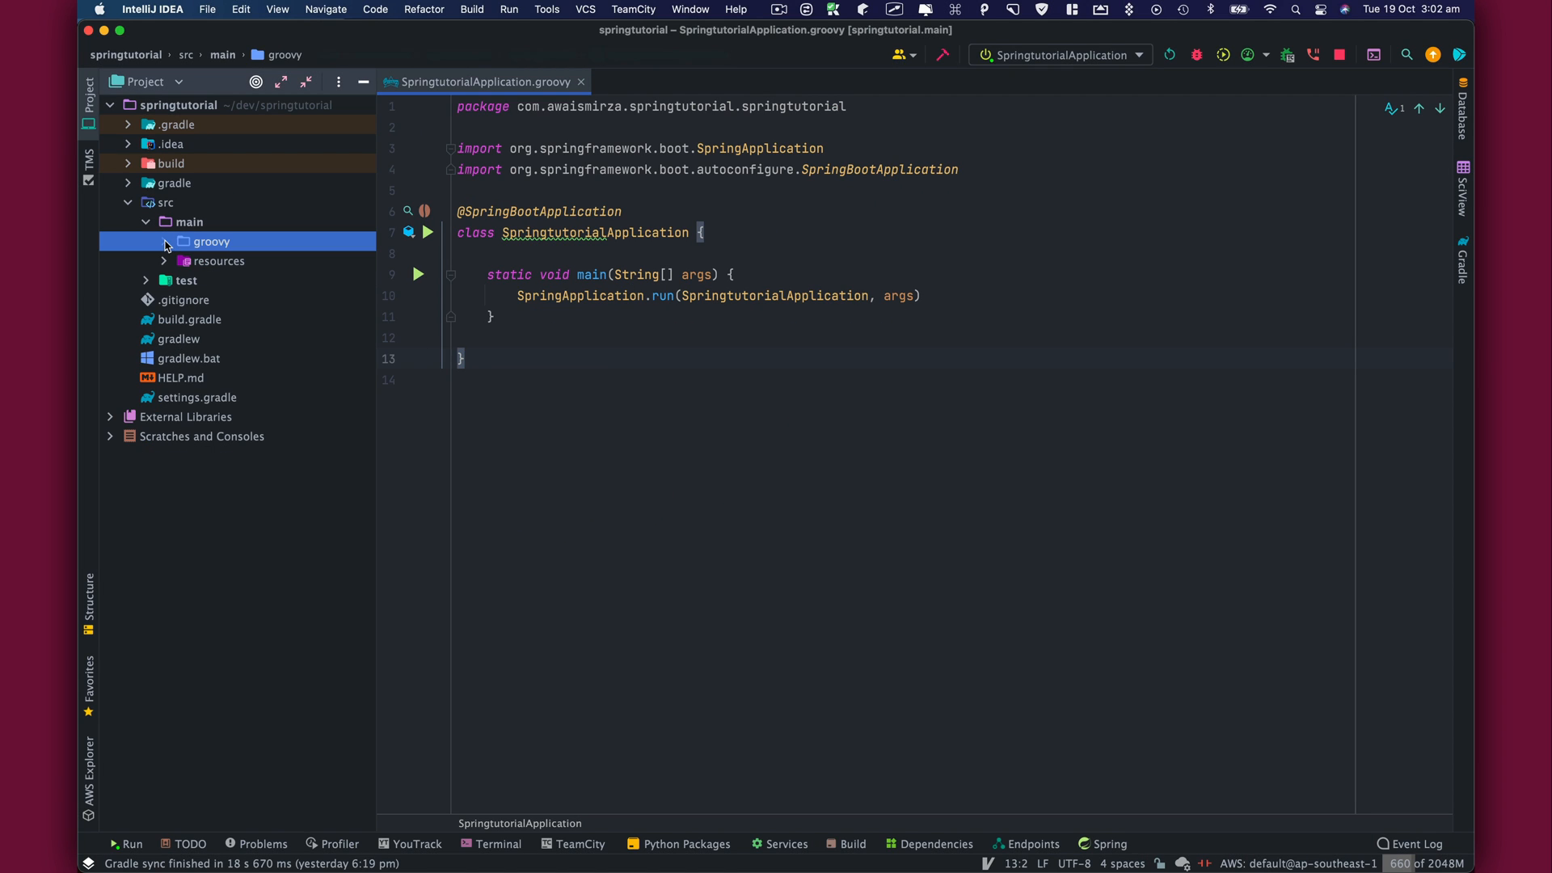
click(798, 241)
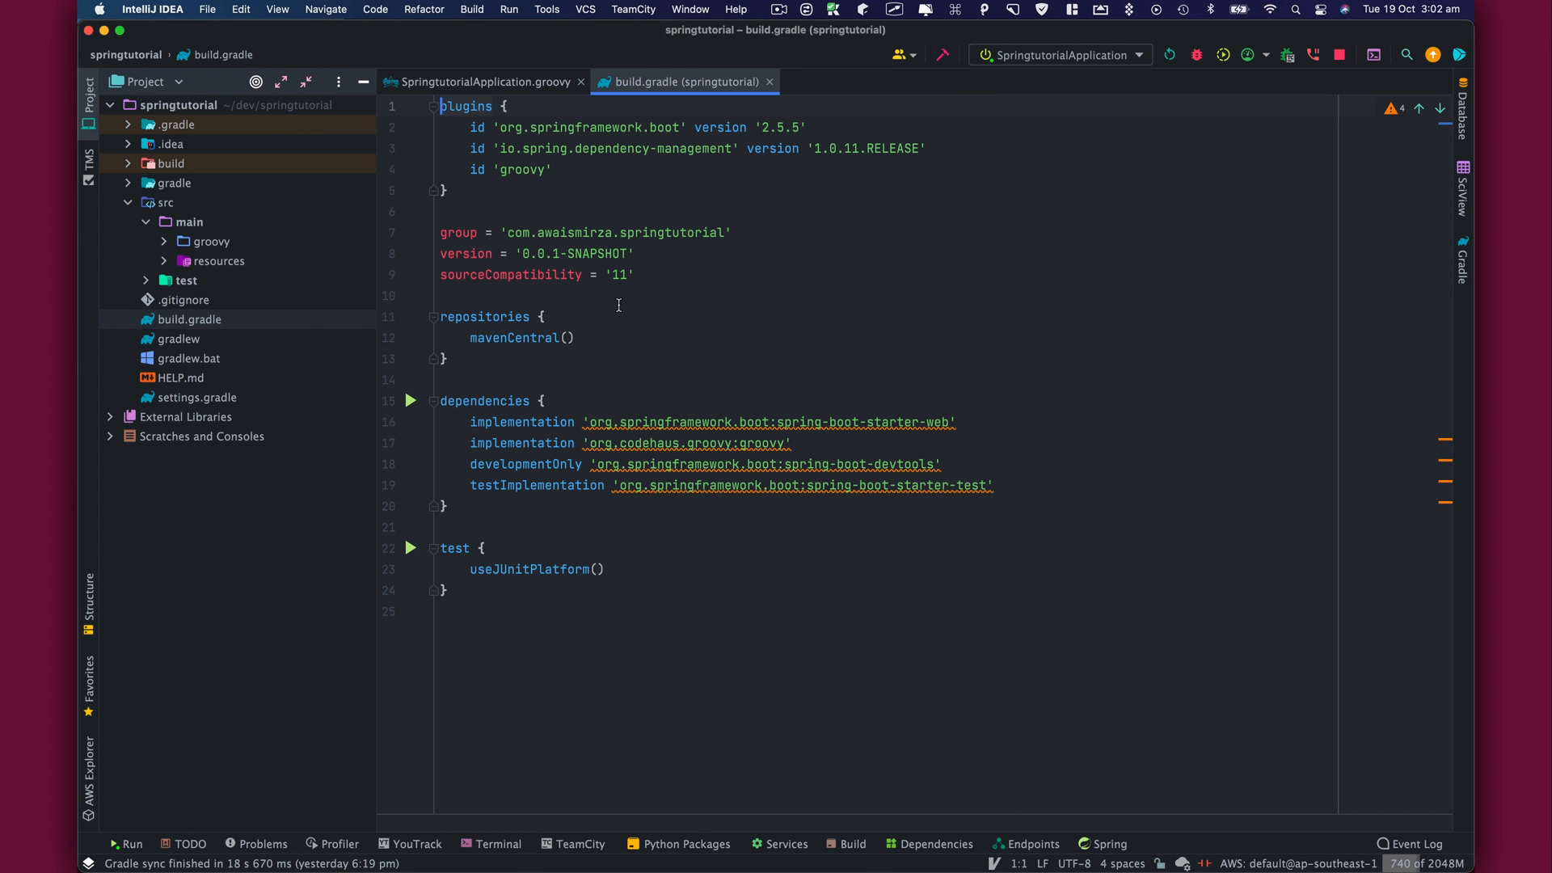
mouse_move(469, 265)
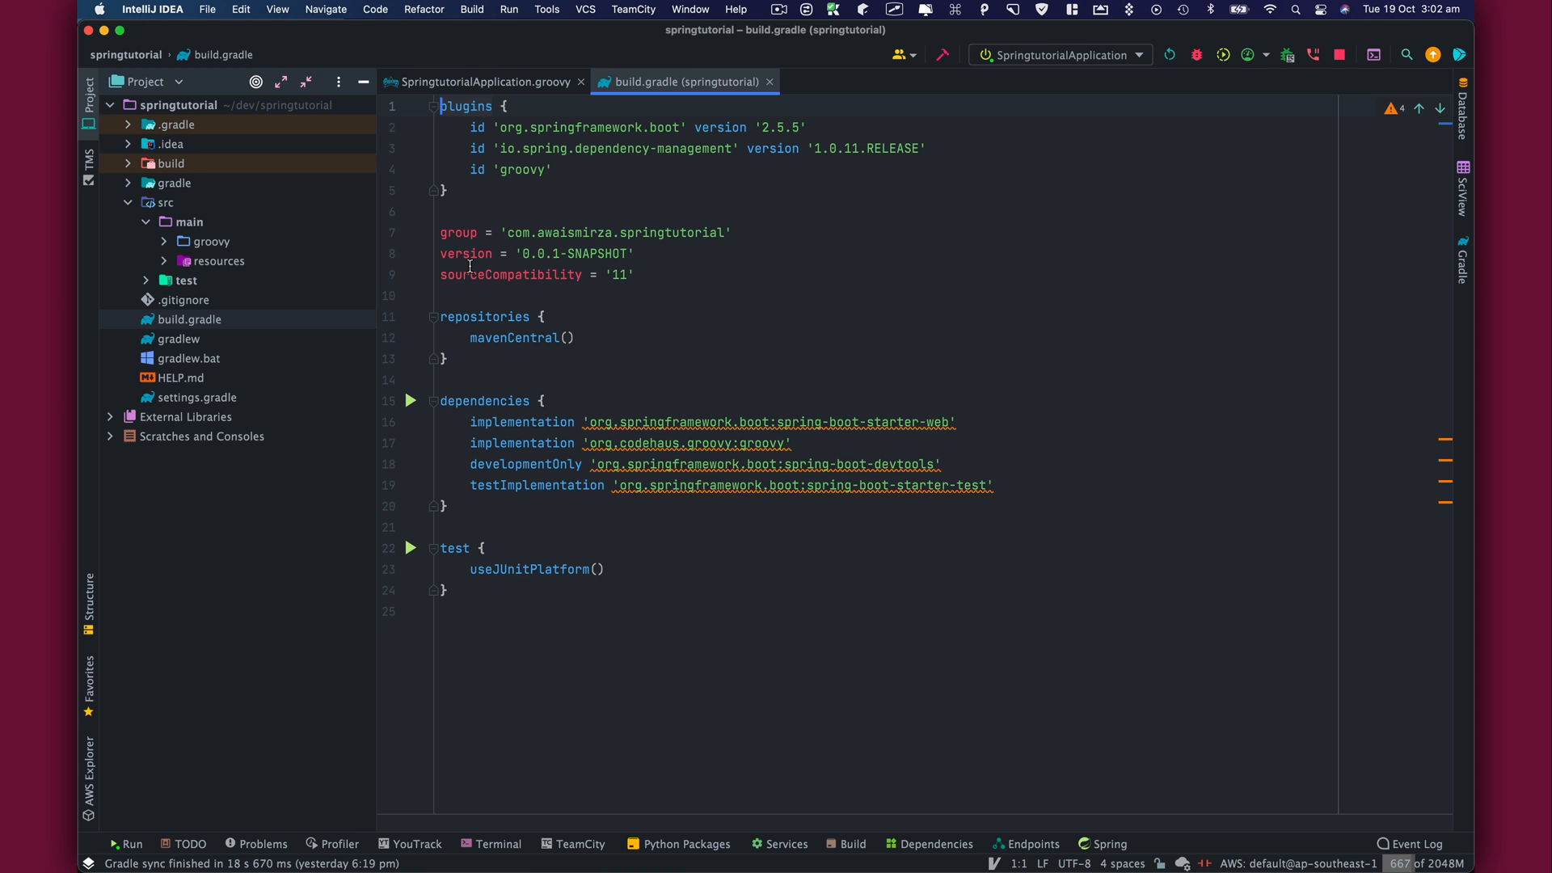
mouse_move(511, 274)
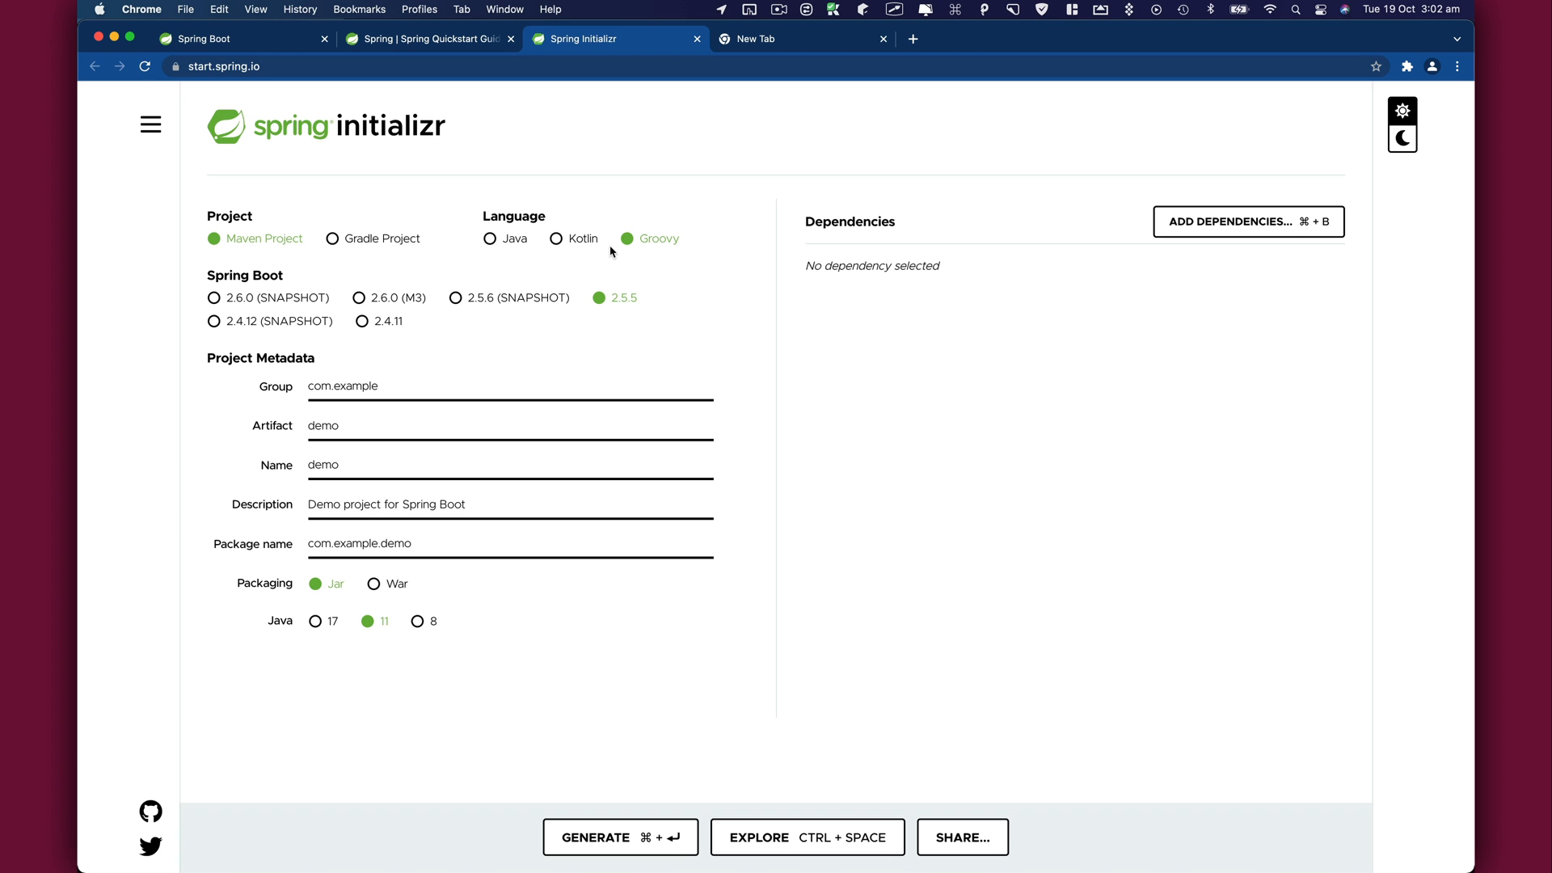
mouse_move(323, 277)
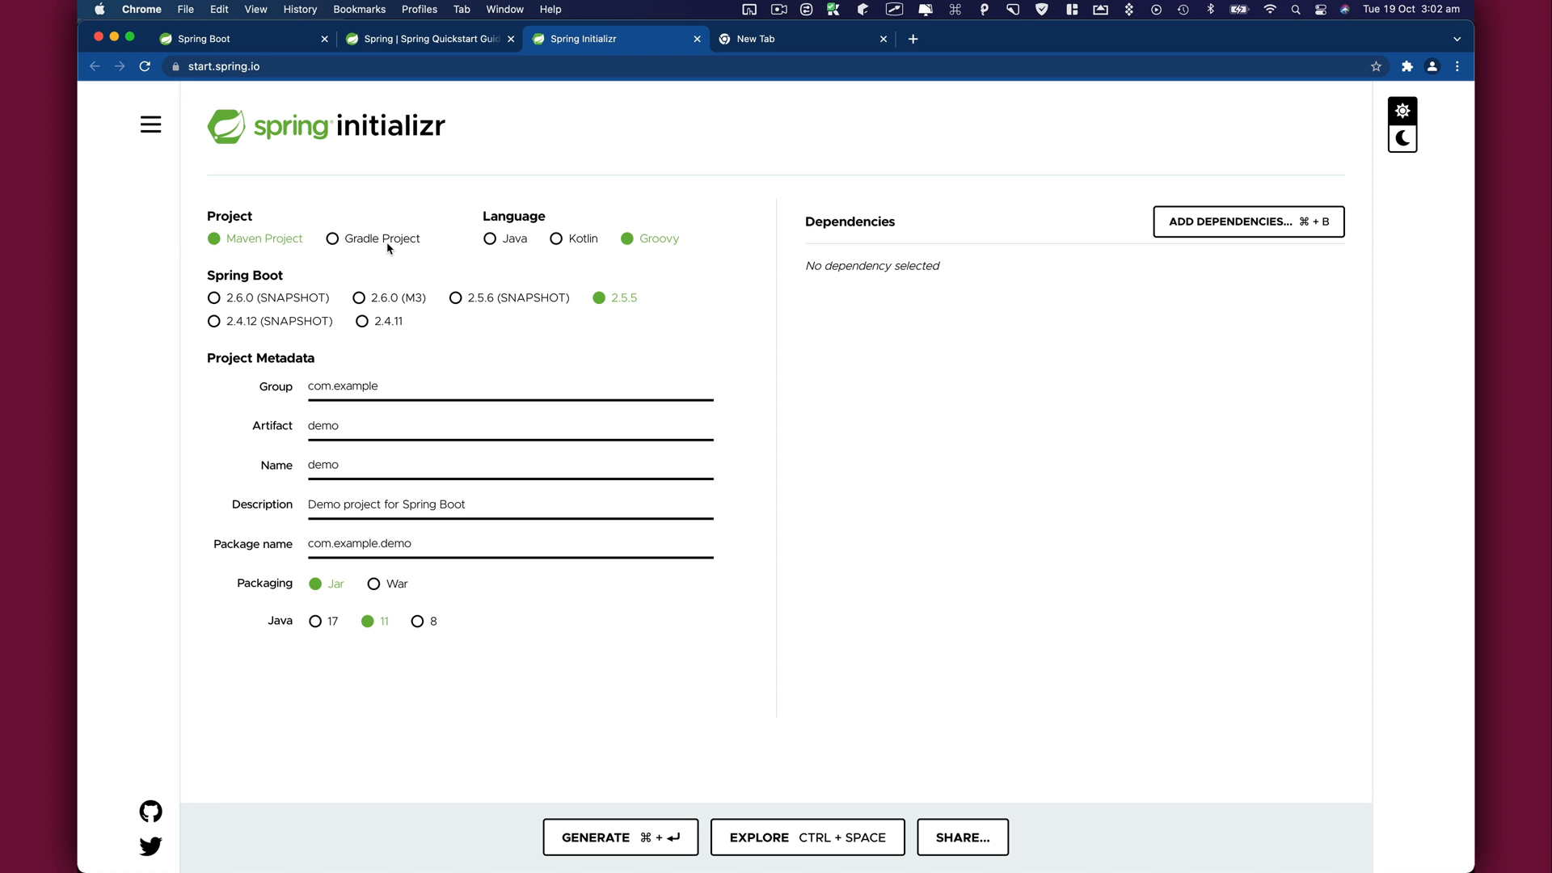
mouse_move(396, 588)
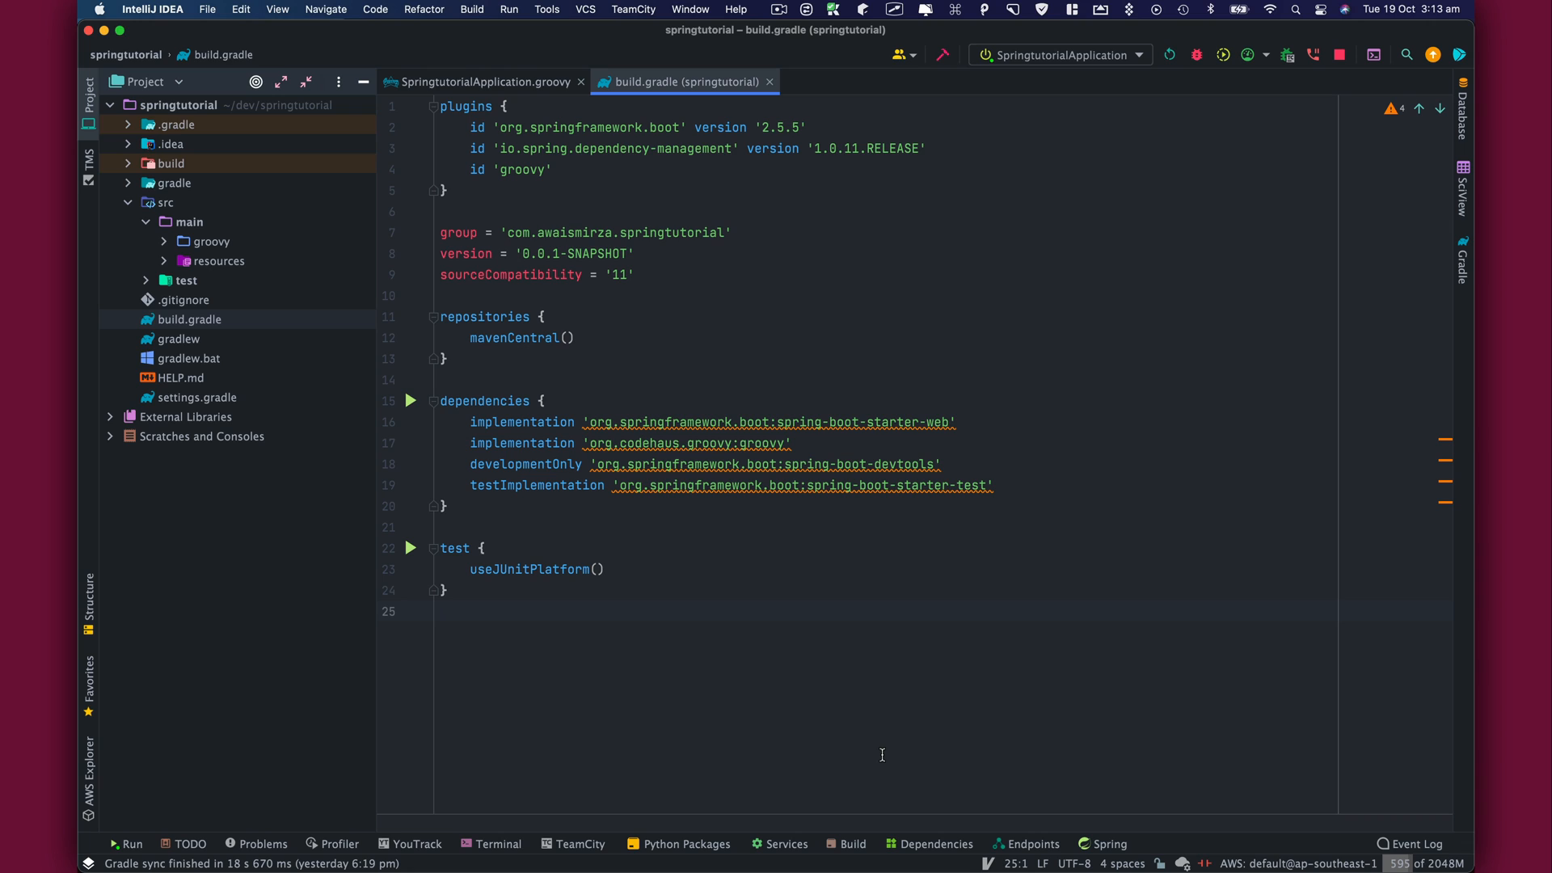
click(440, 611)
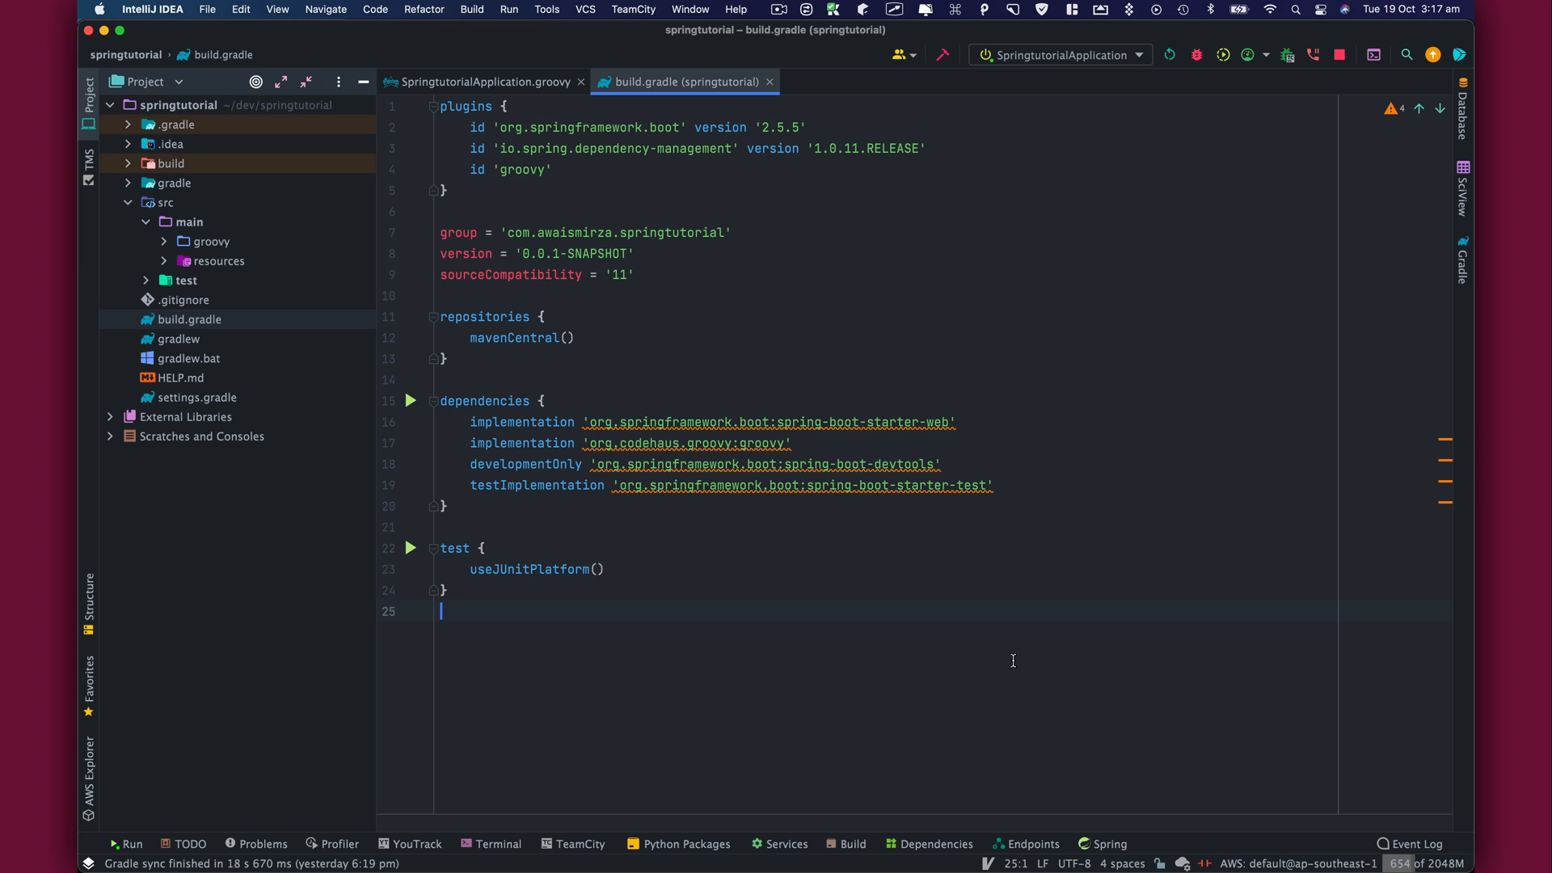
text(q)
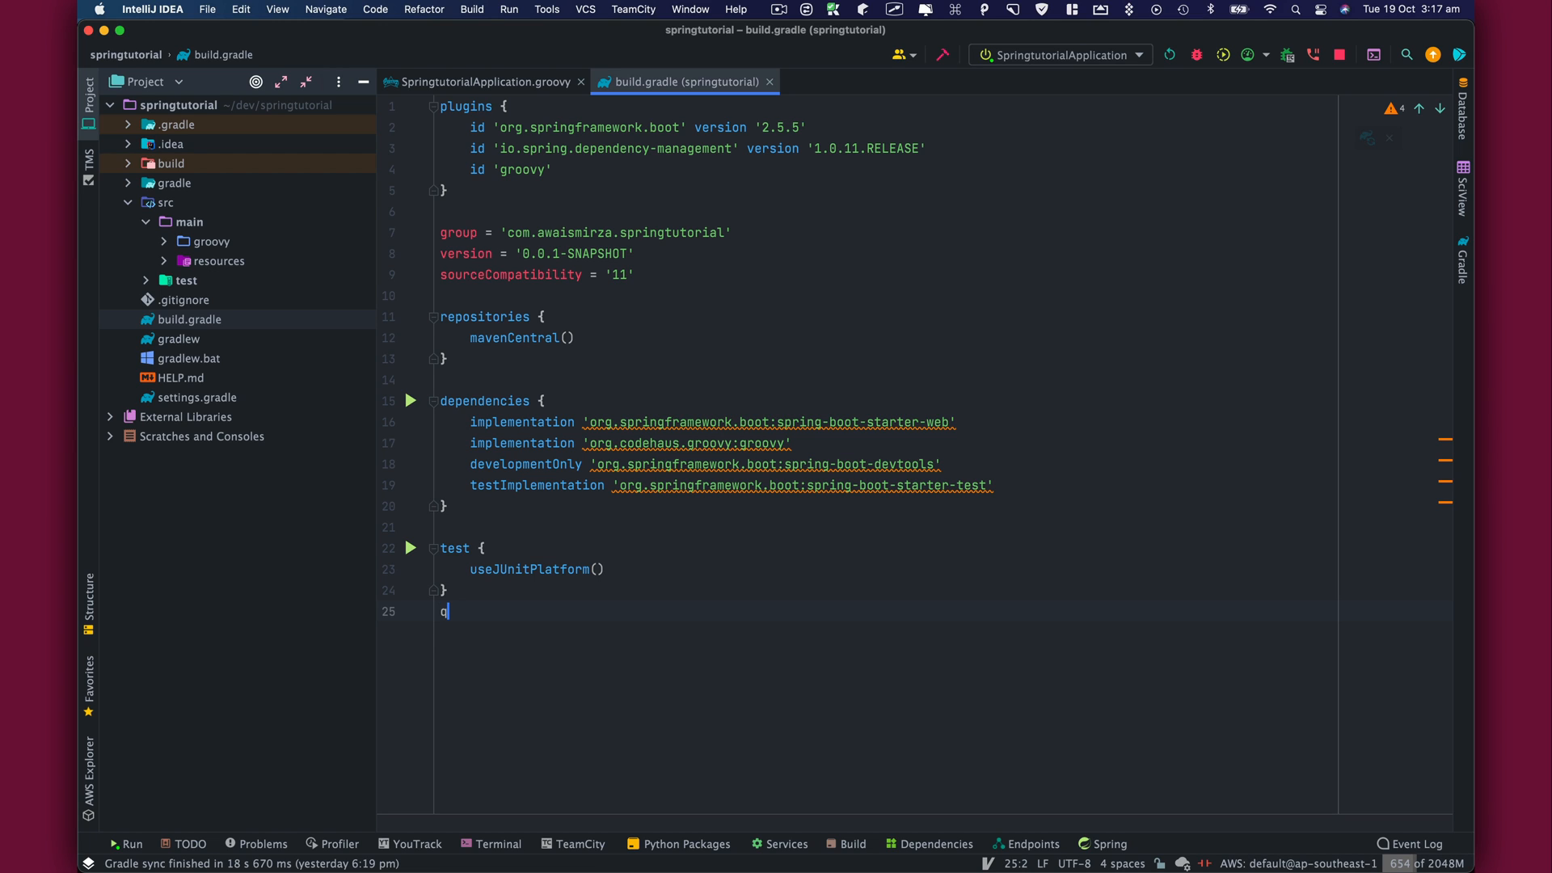
text(q)
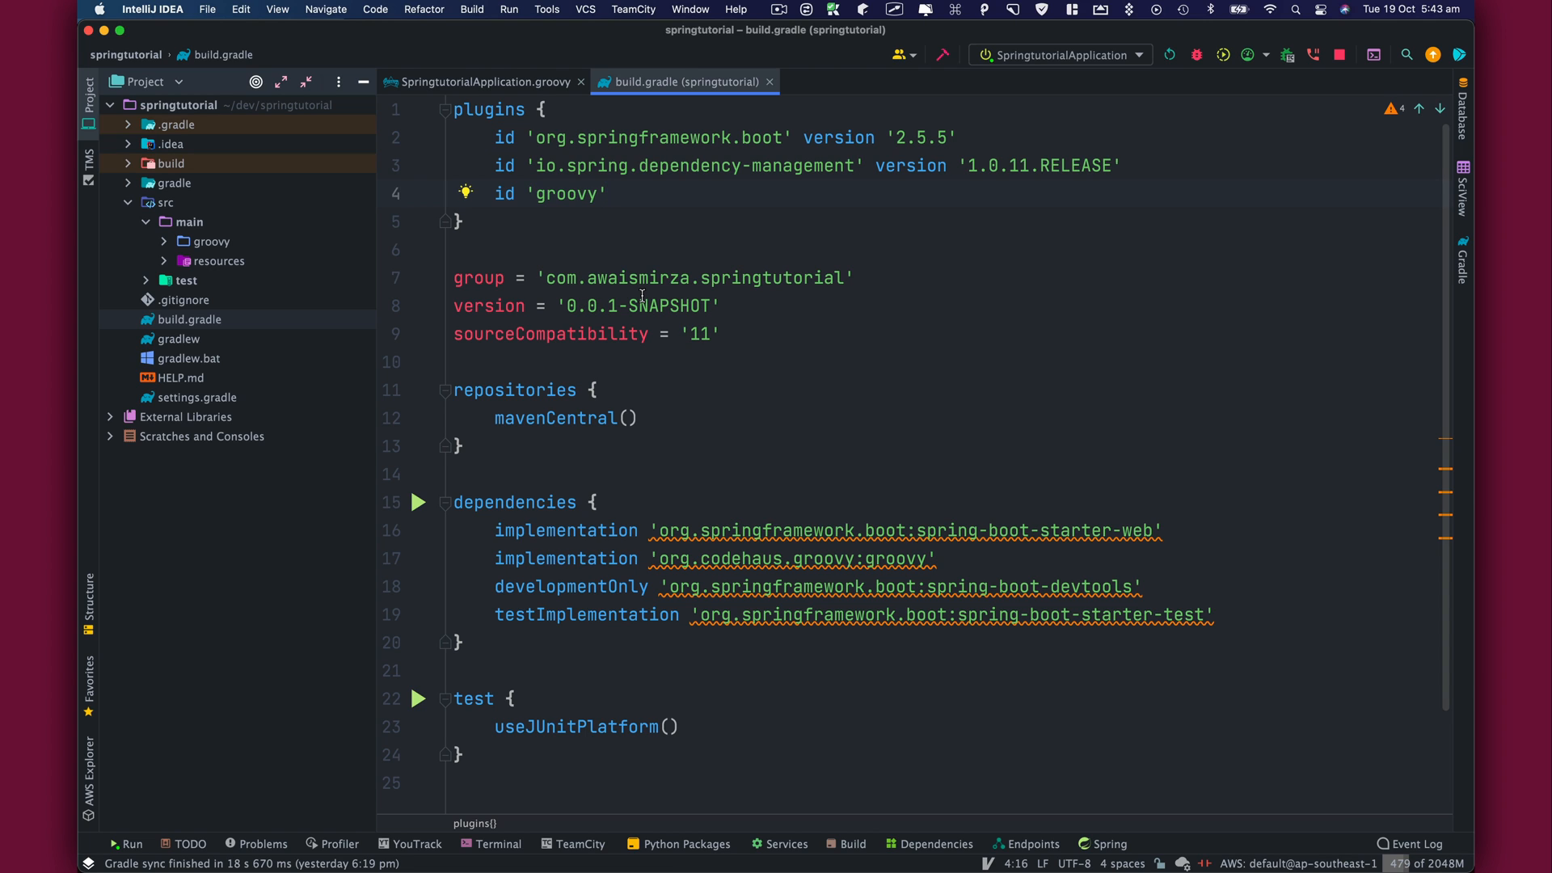
mouse_move(554, 418)
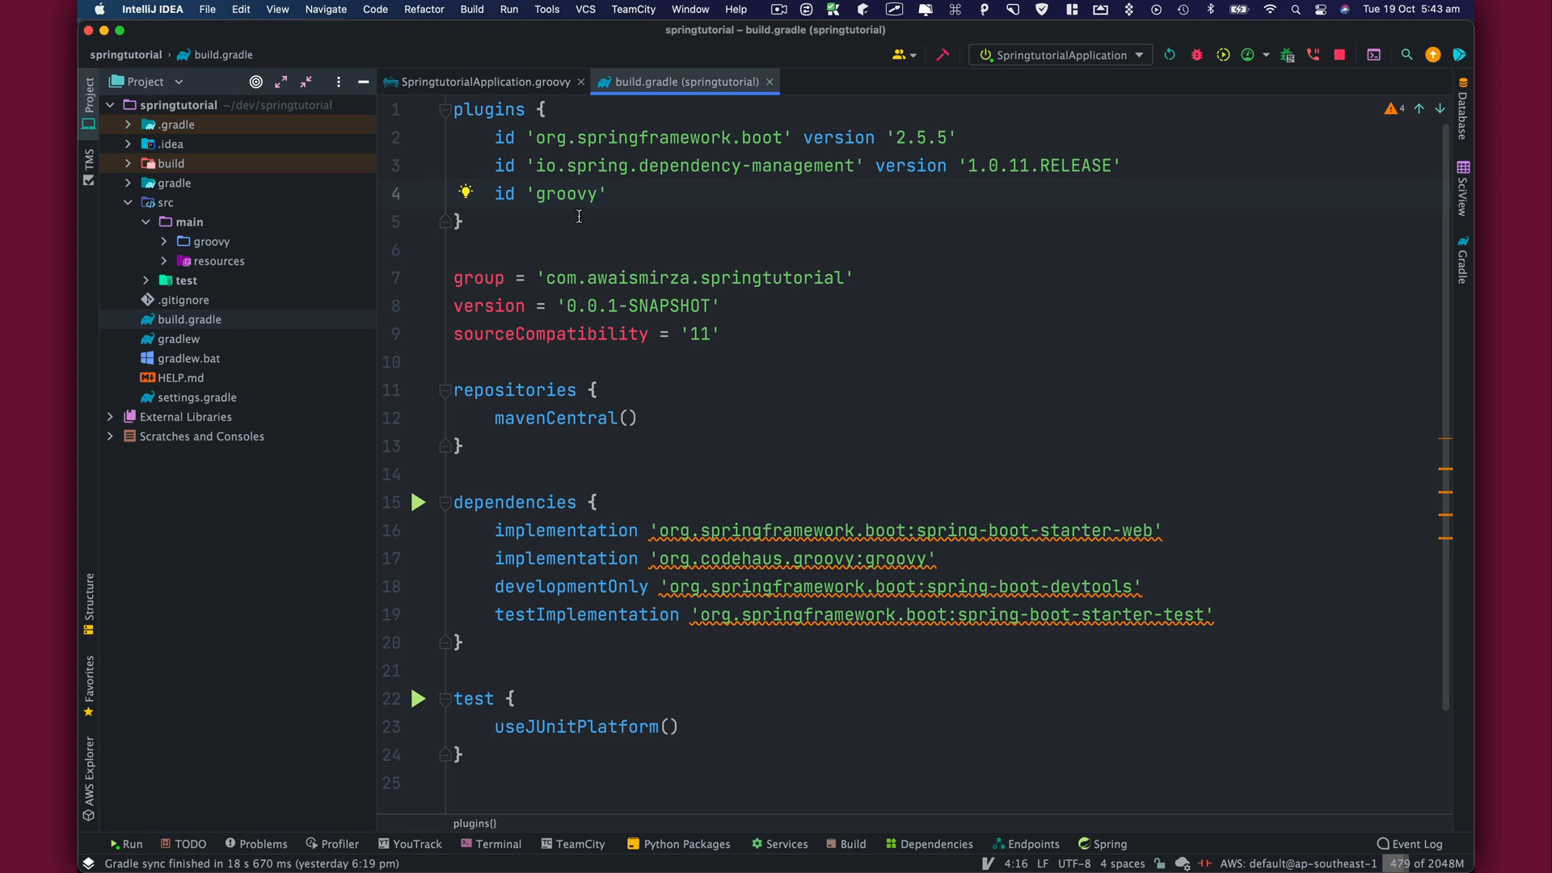
mouse_move(621, 216)
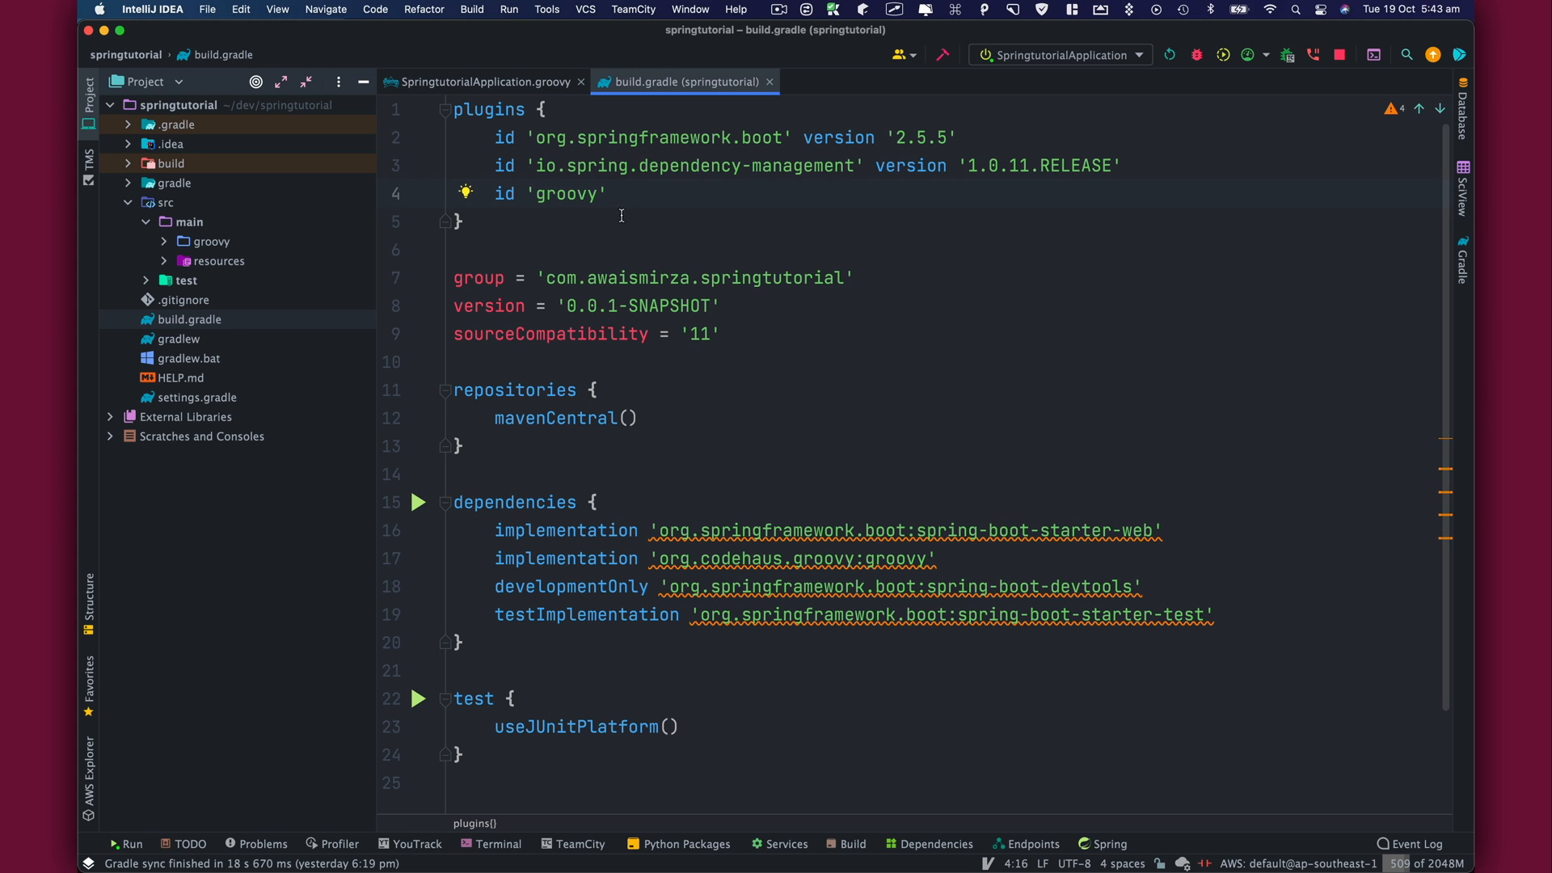
mouse_move(604, 193)
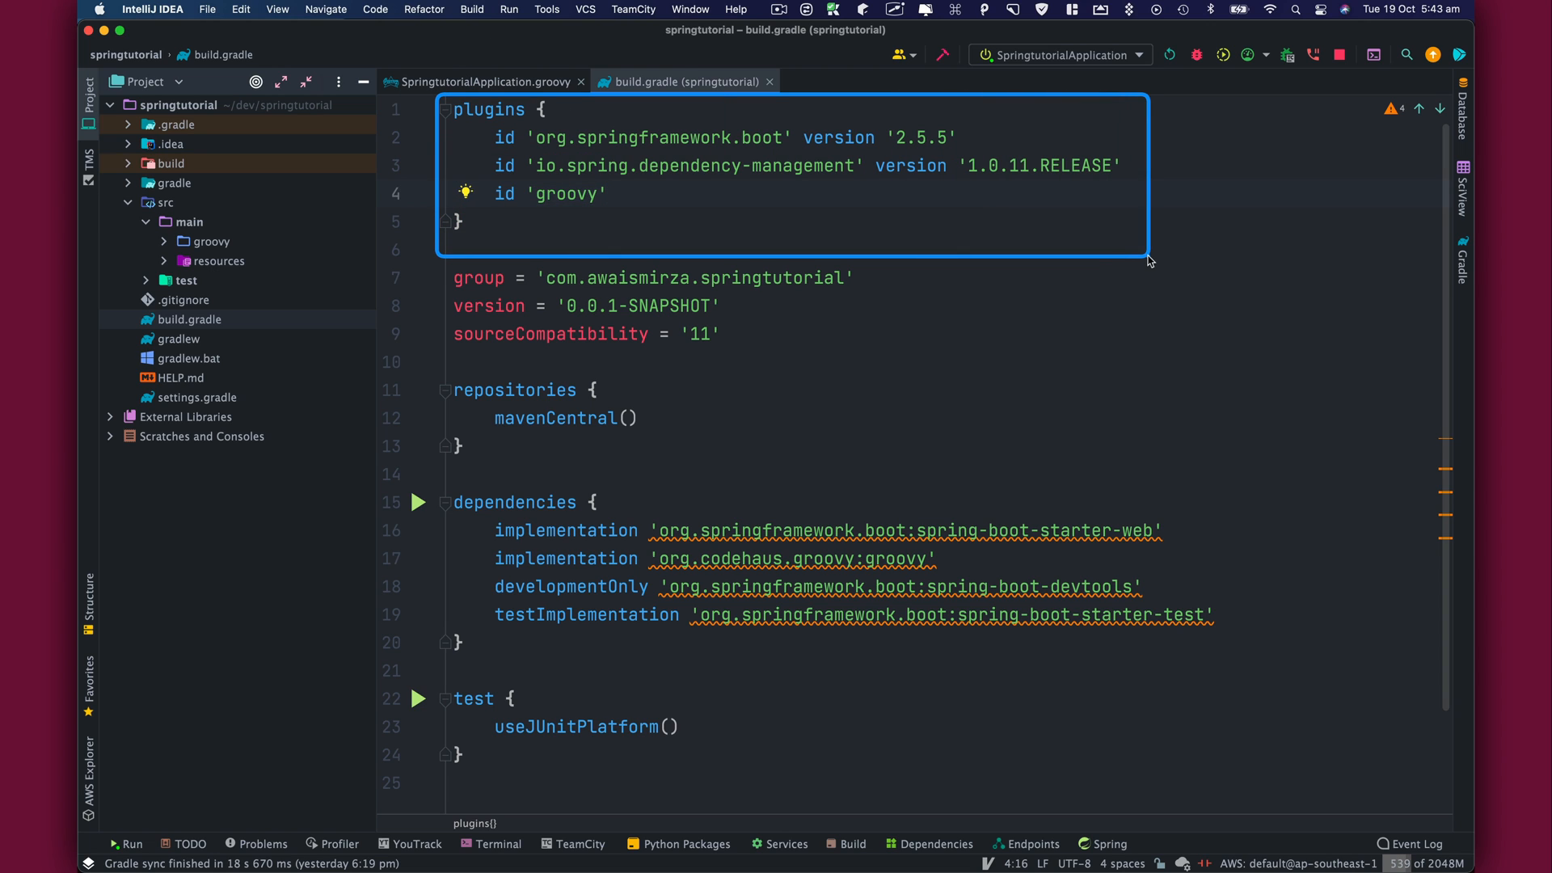
double_click(673, 137)
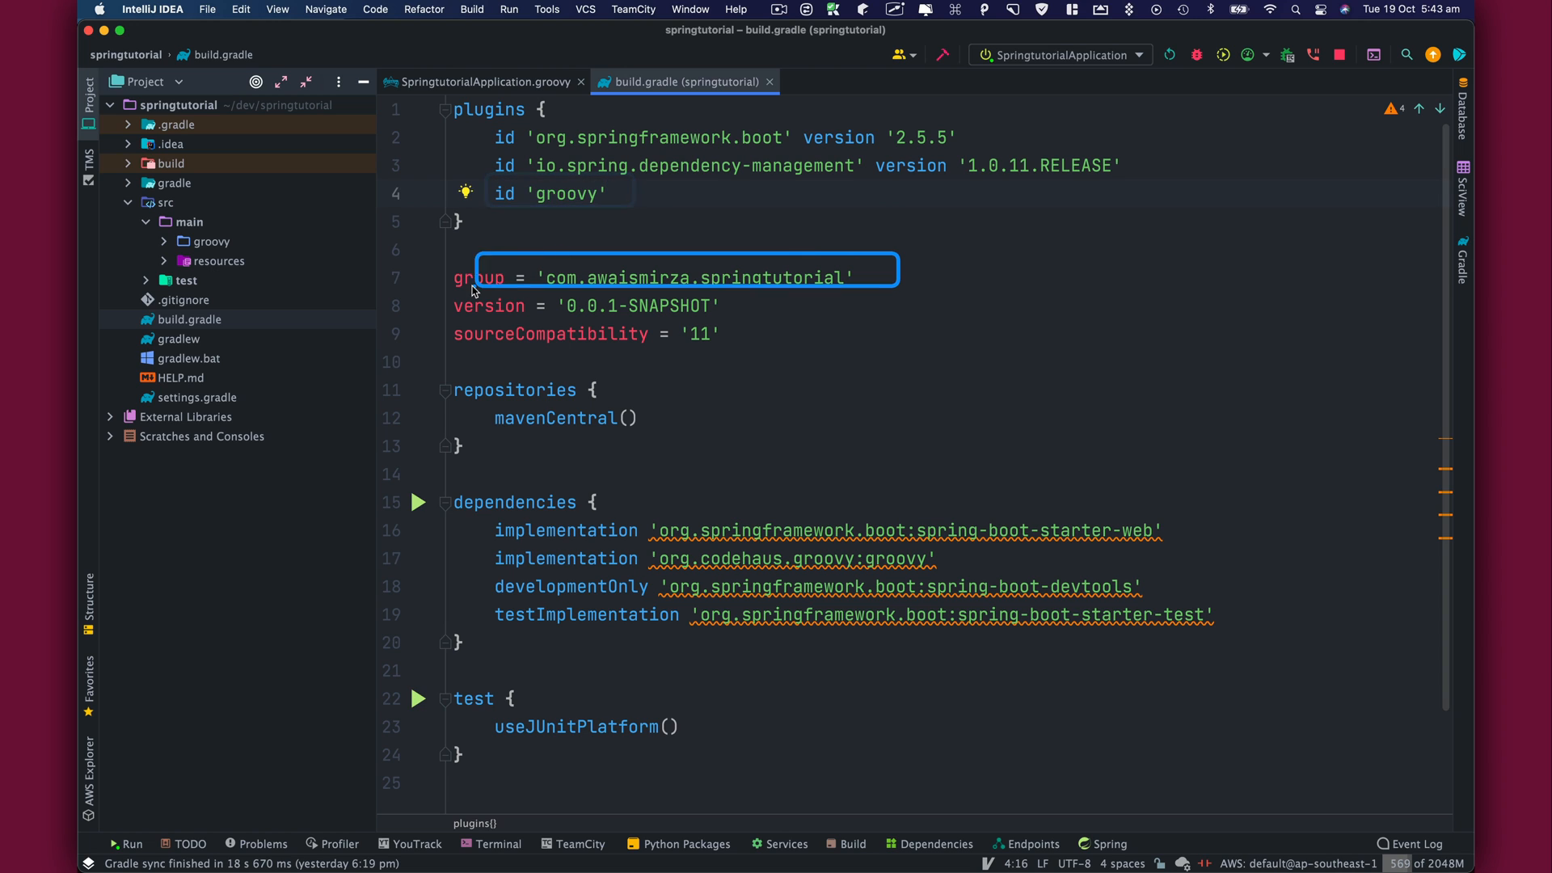
click(811, 314)
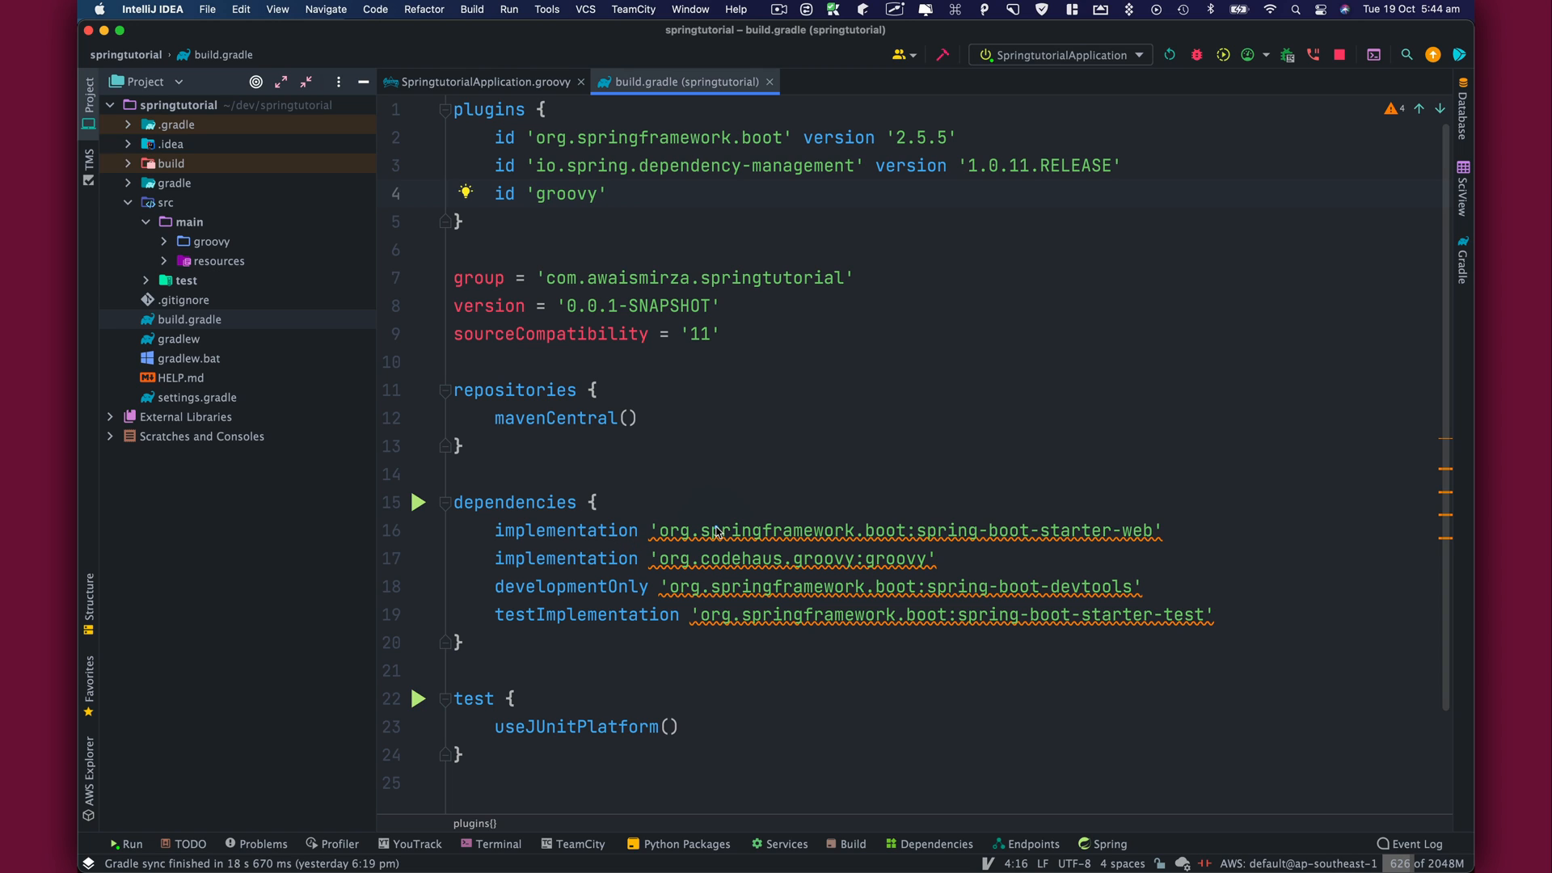
mouse_move(965, 546)
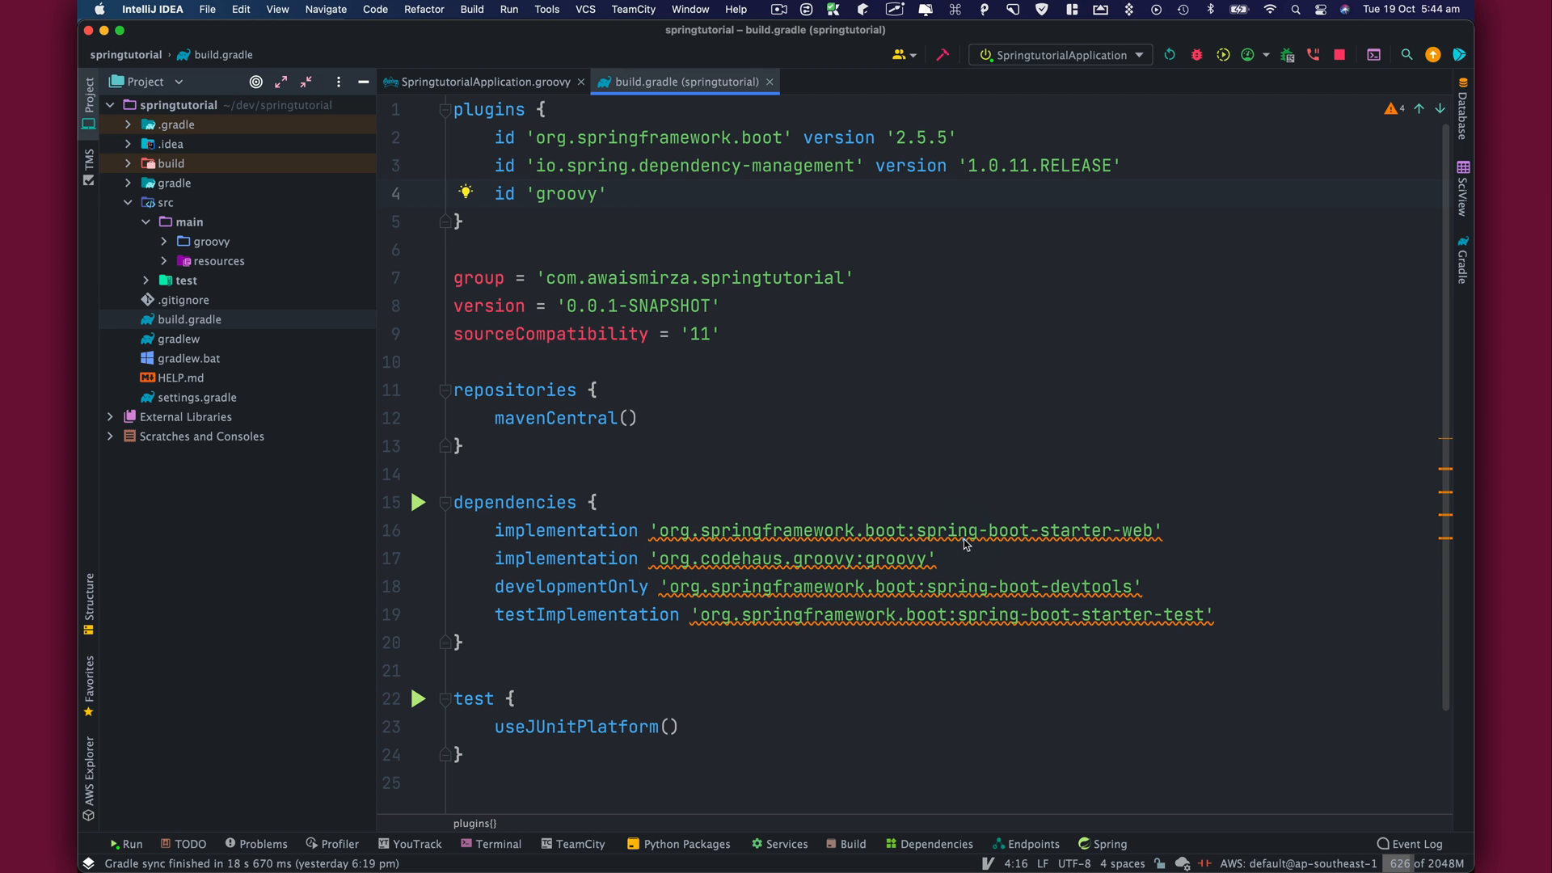
double_click(900, 530)
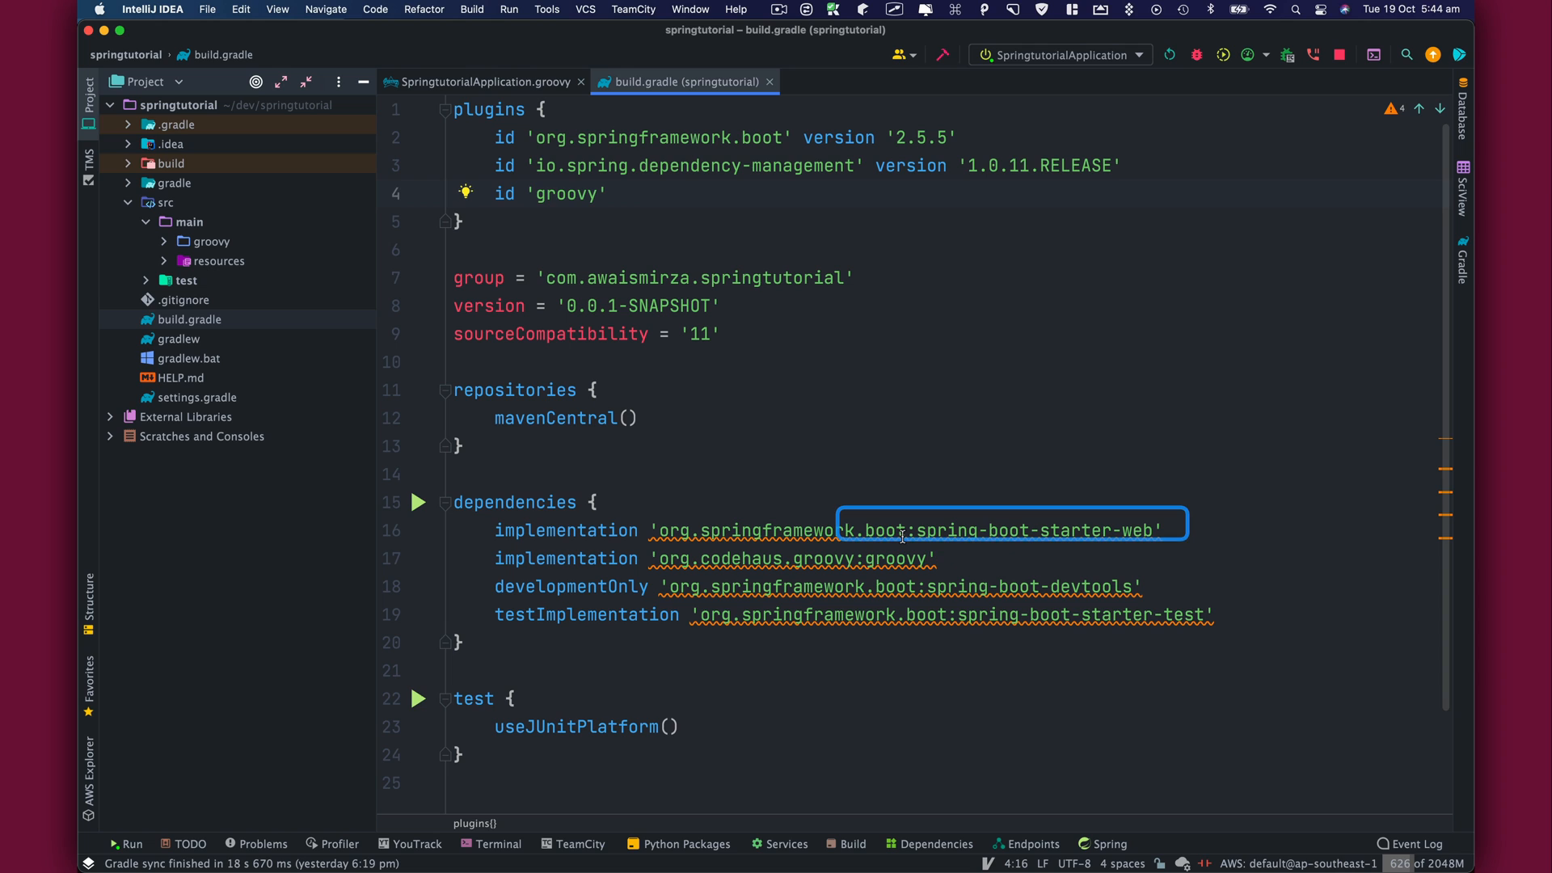
click(823, 558)
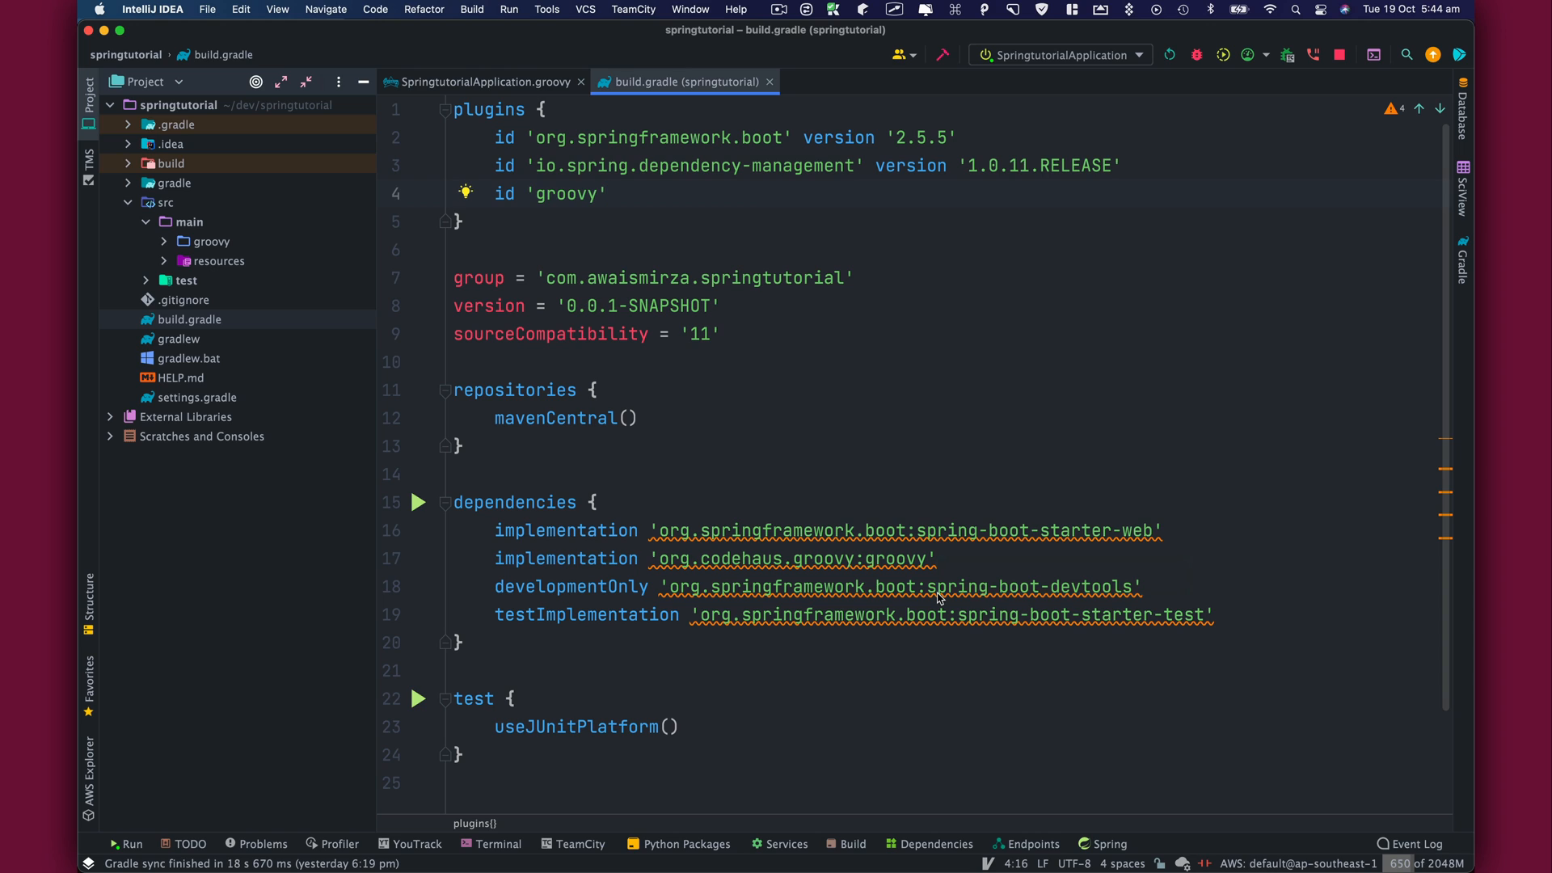
mouse_move(1079, 605)
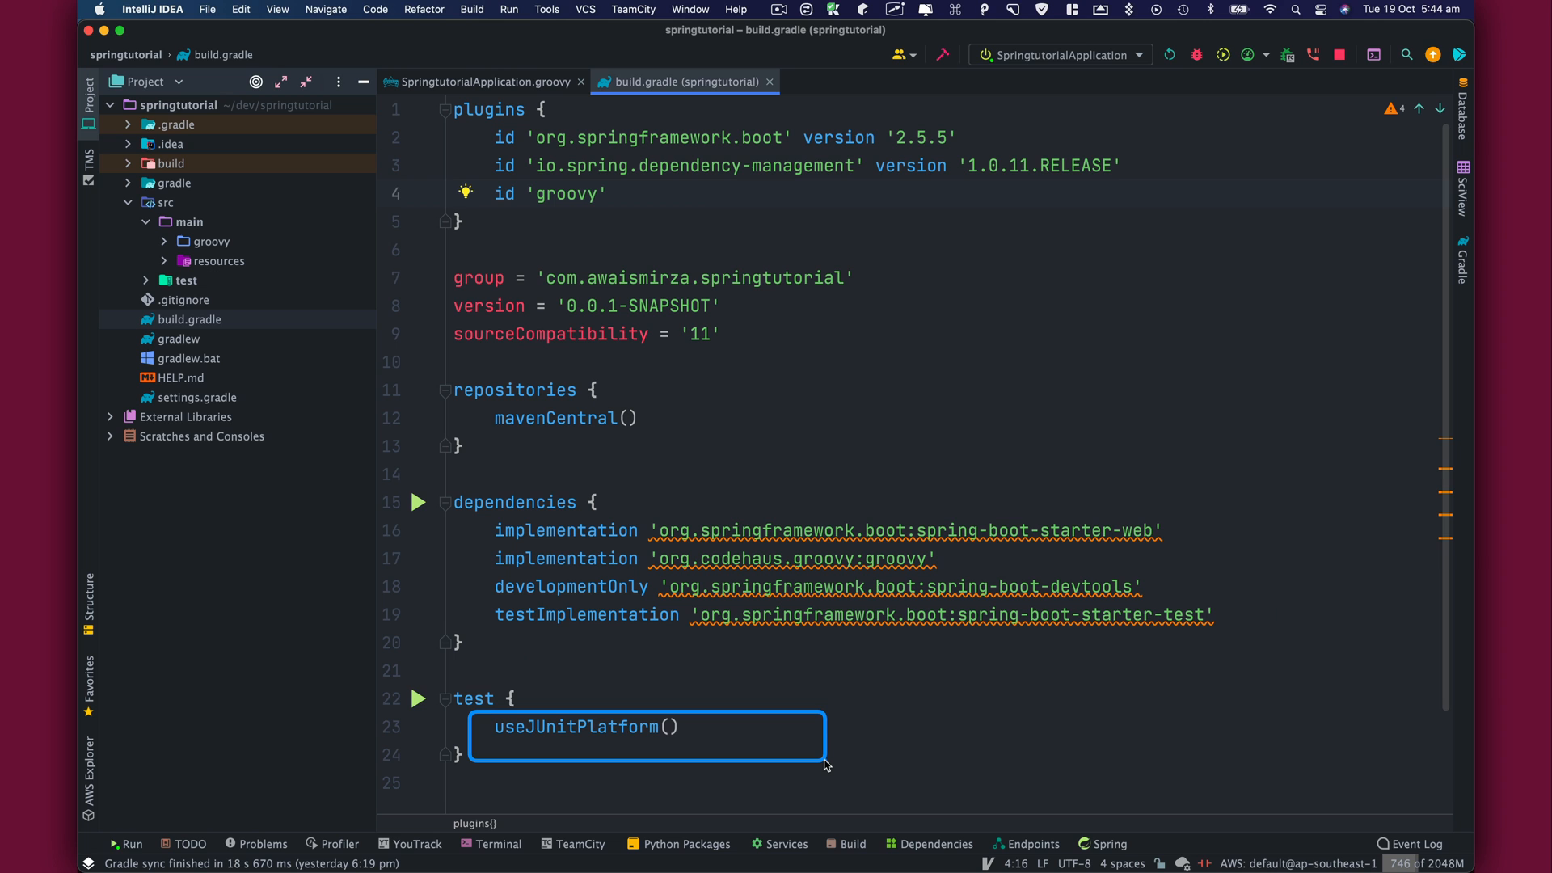
mouse_move(826, 757)
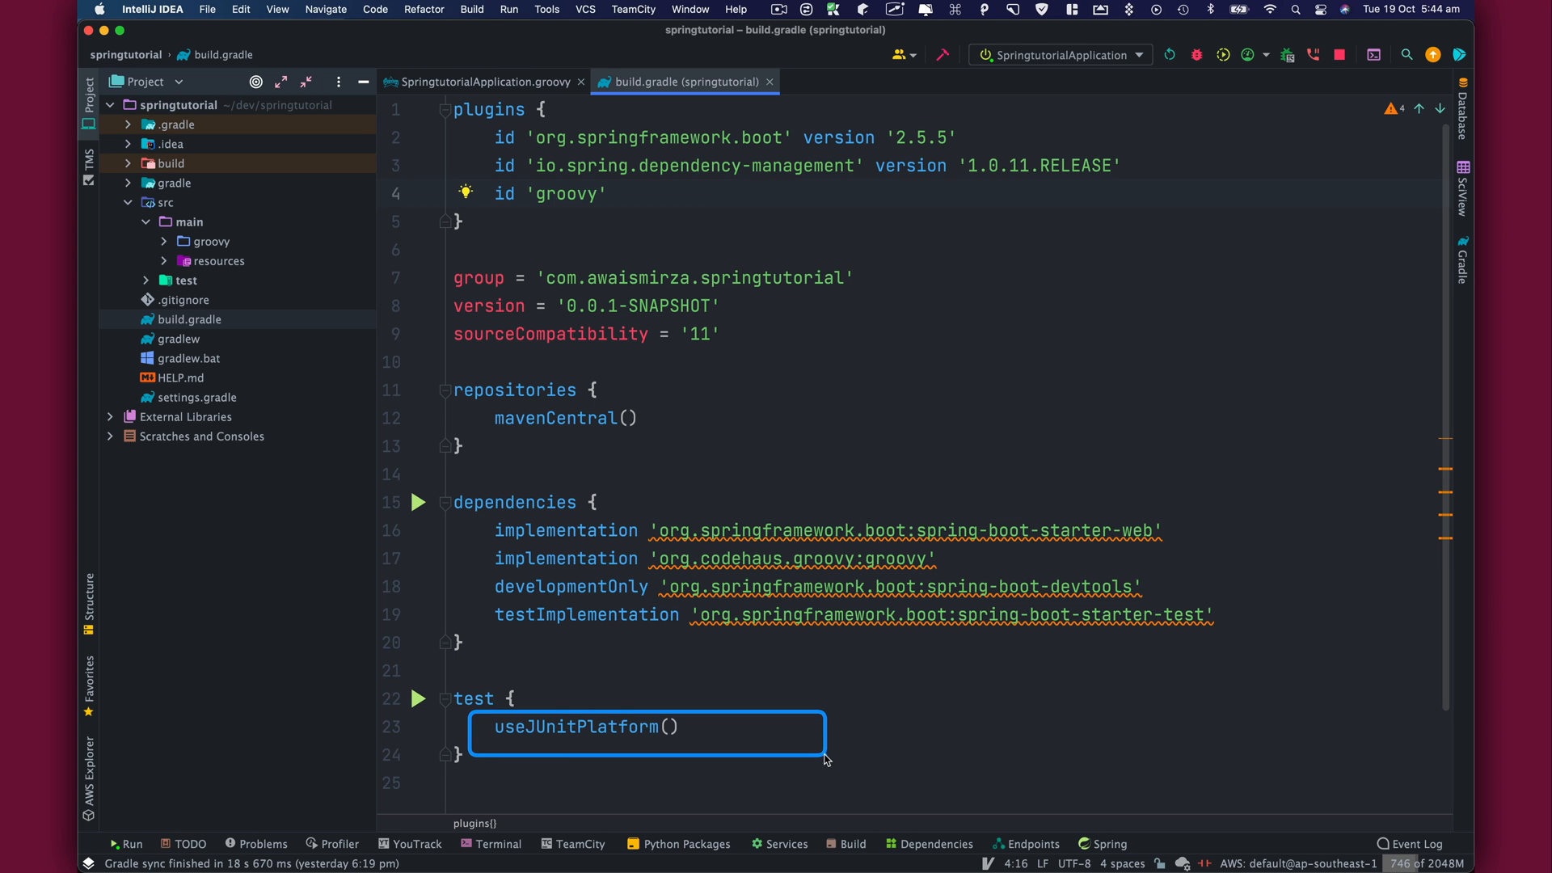
mouse_move(348, 221)
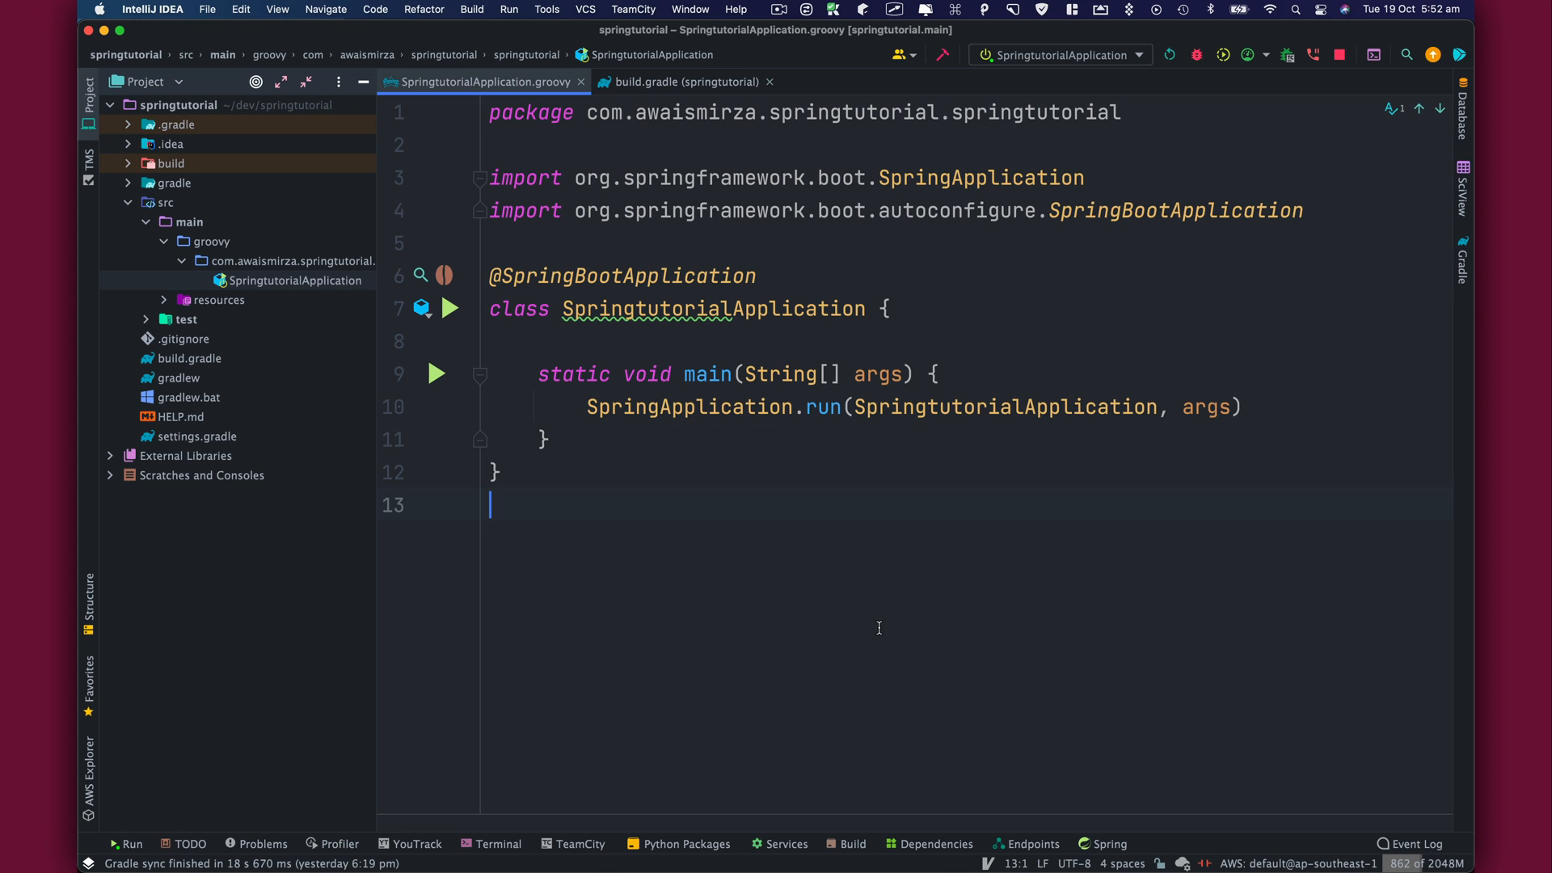
mouse_move(897, 564)
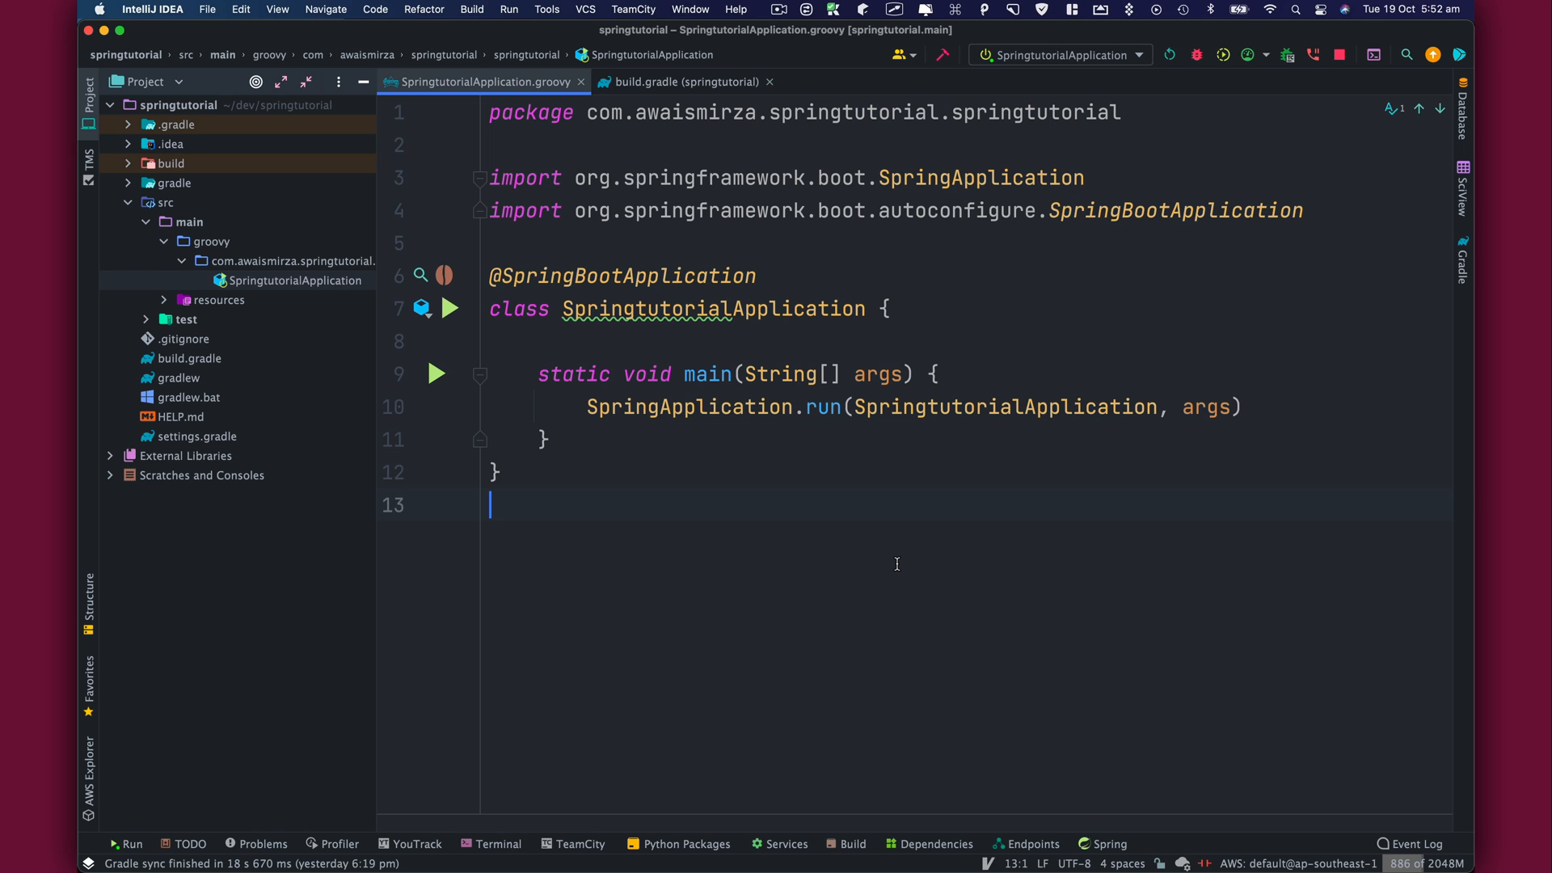
Step: Return to the build.gradle editor tab
click(683, 81)
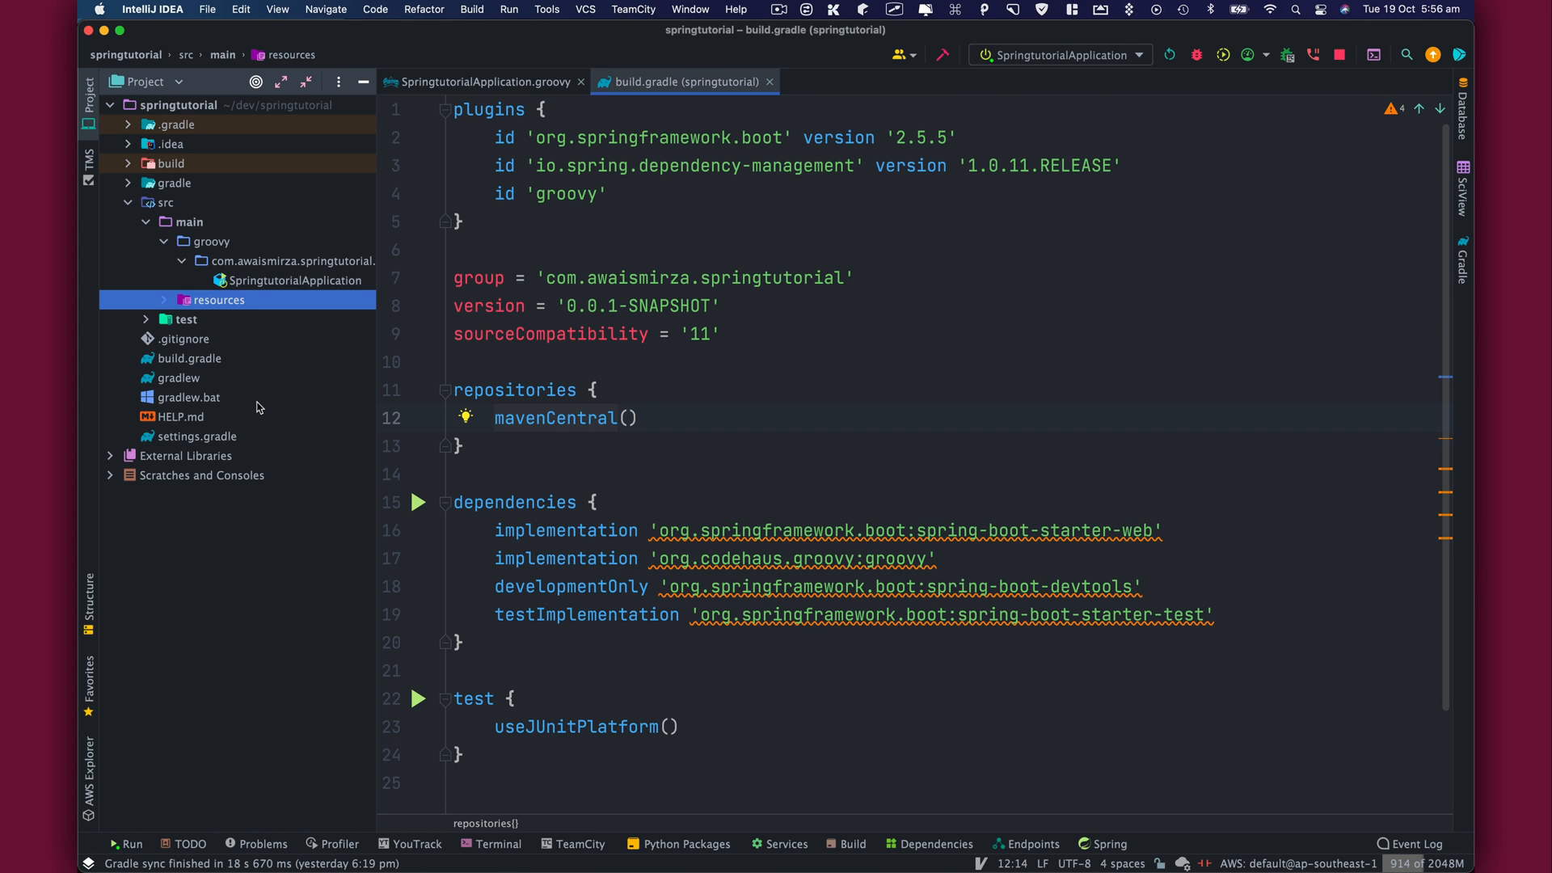
mouse_move(181, 298)
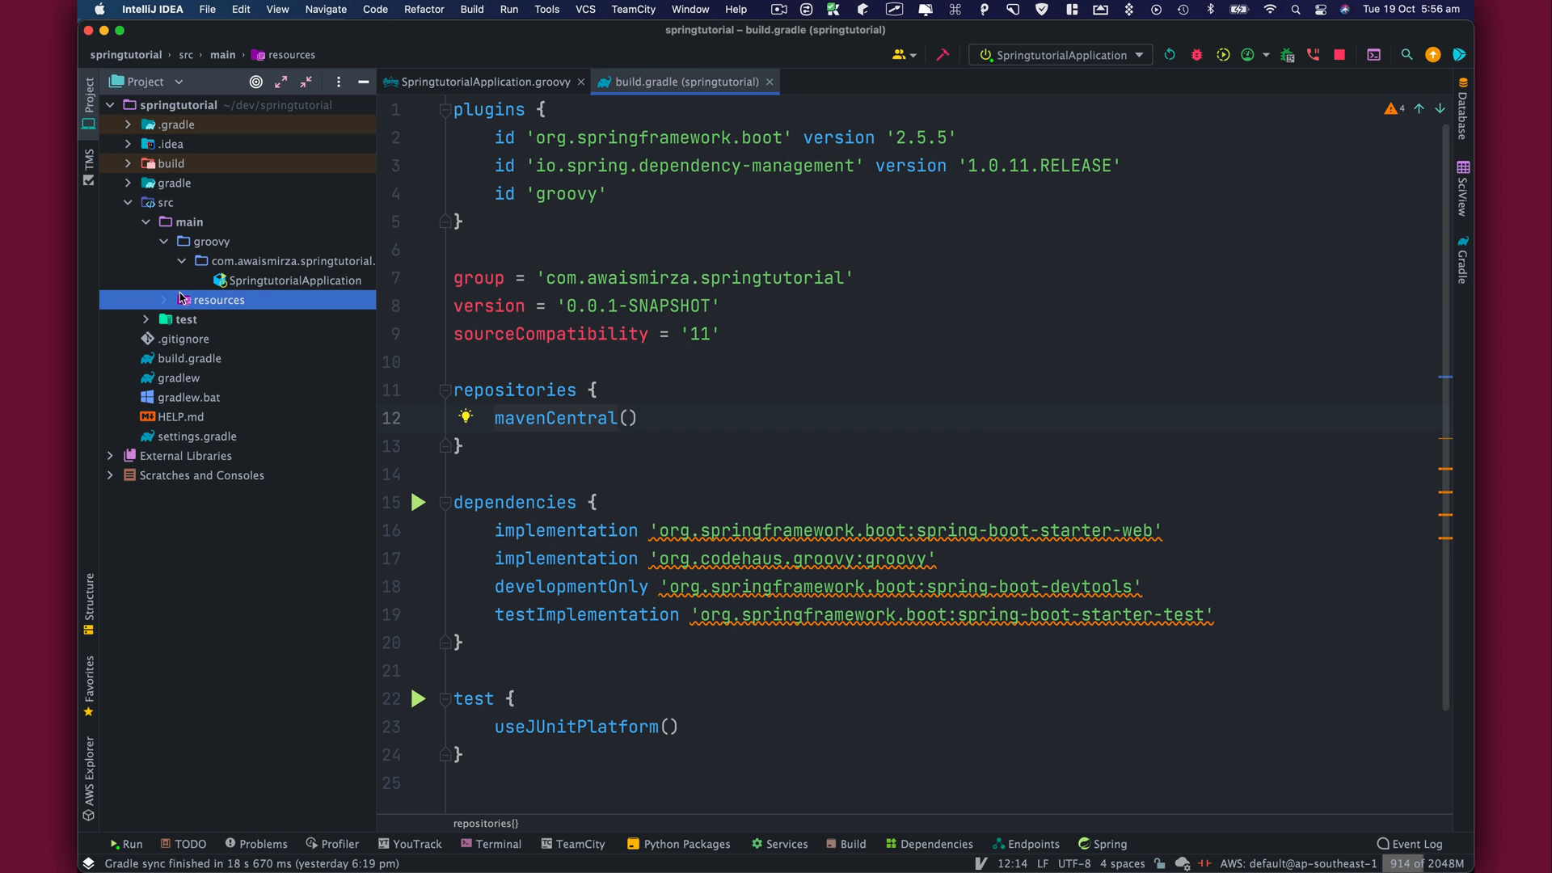
mouse_move(197, 357)
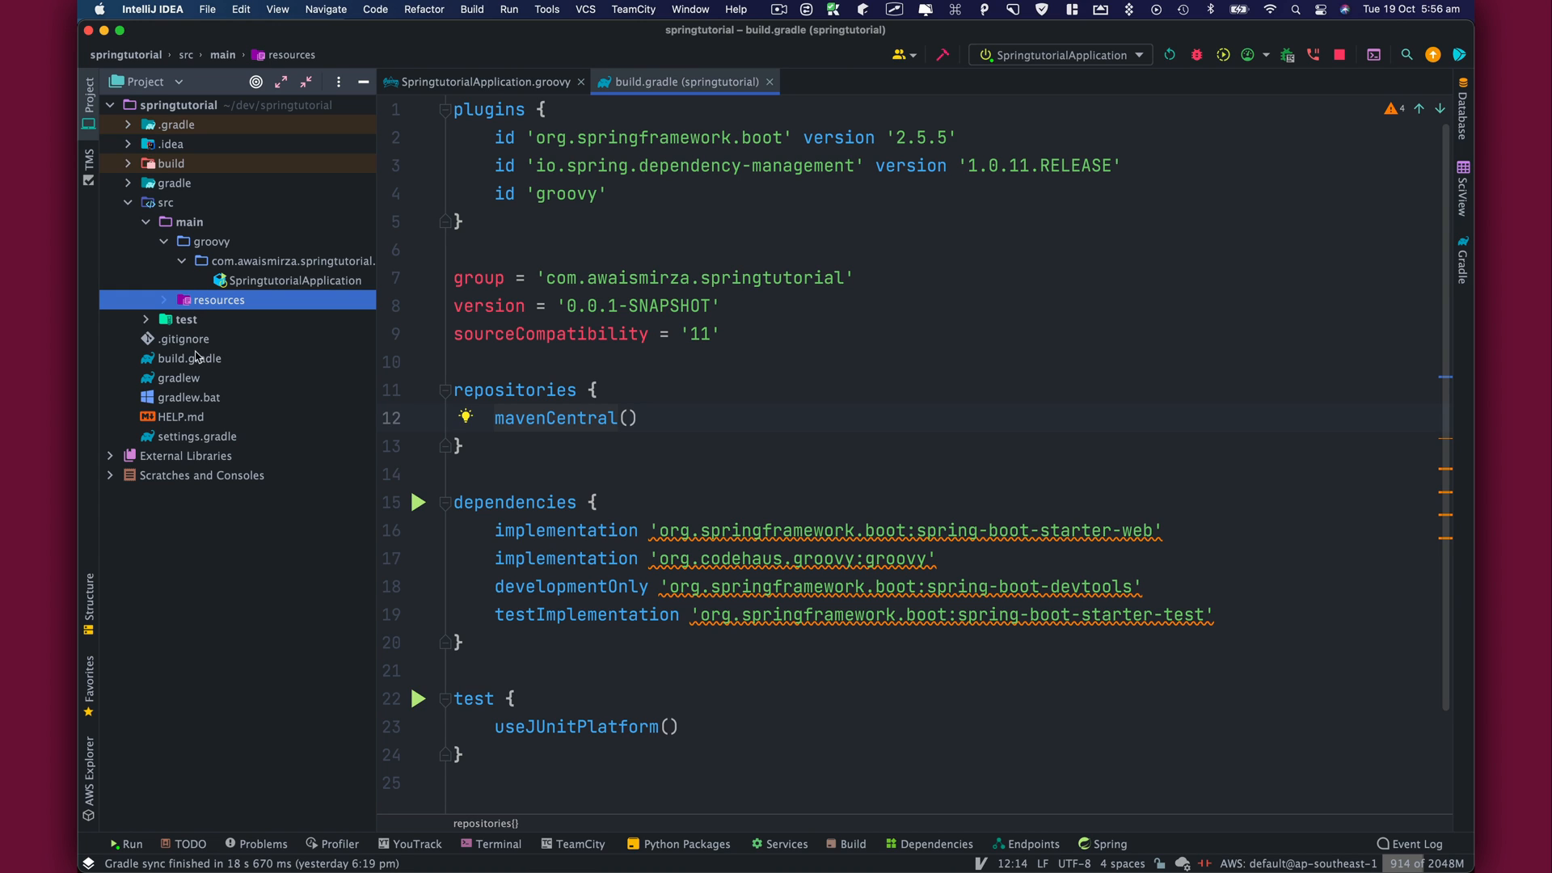
mouse_move(192, 358)
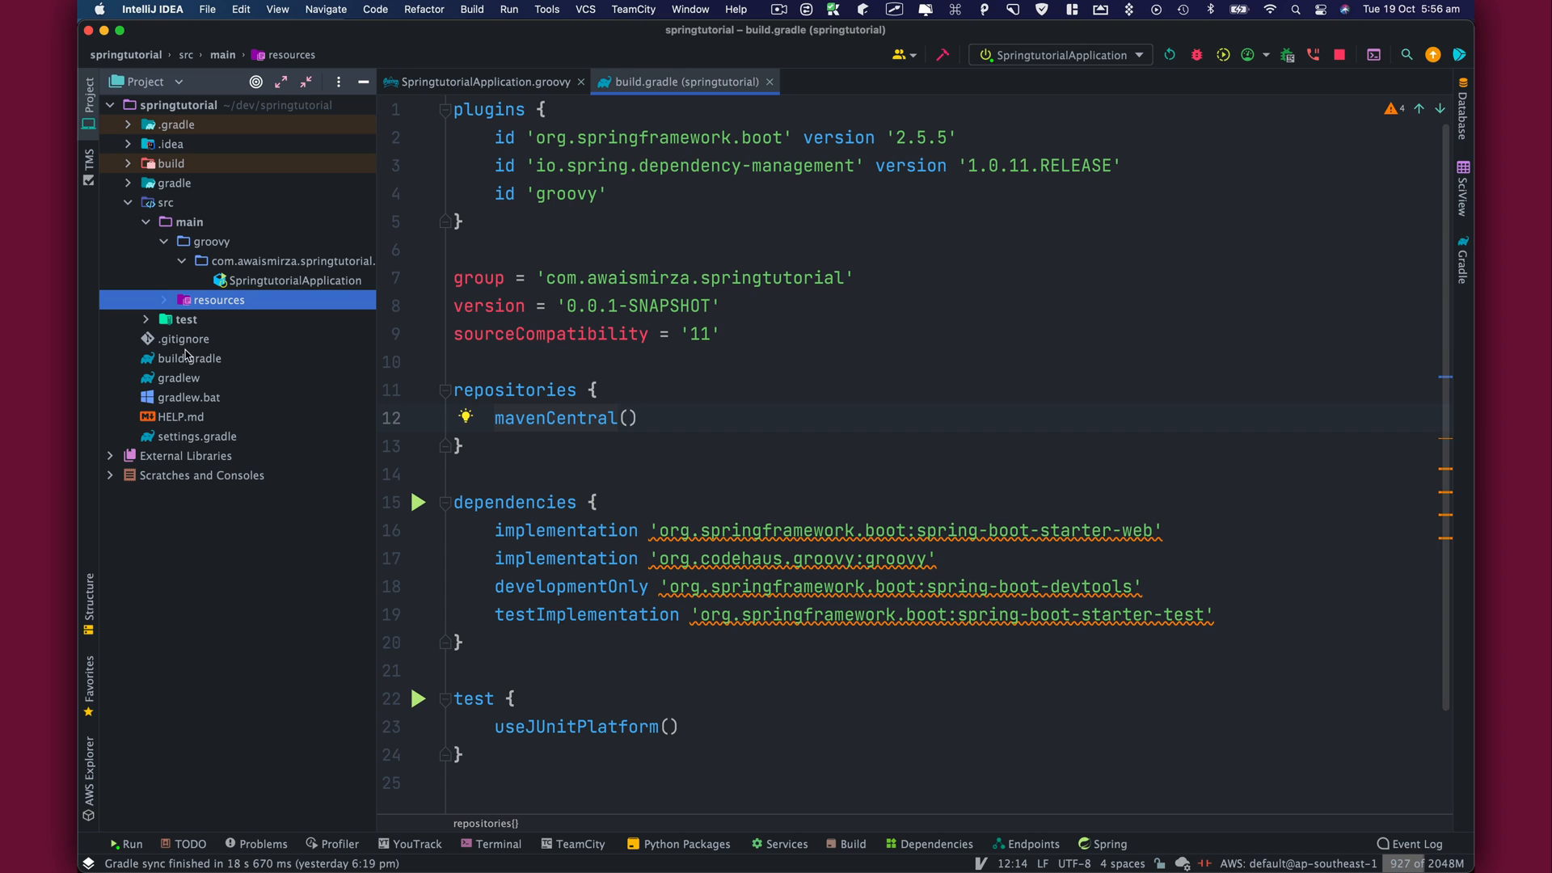
Step: Expand resources (selecting static) and test, then return to SpringtutorialApplication.groovy
click(164, 300)
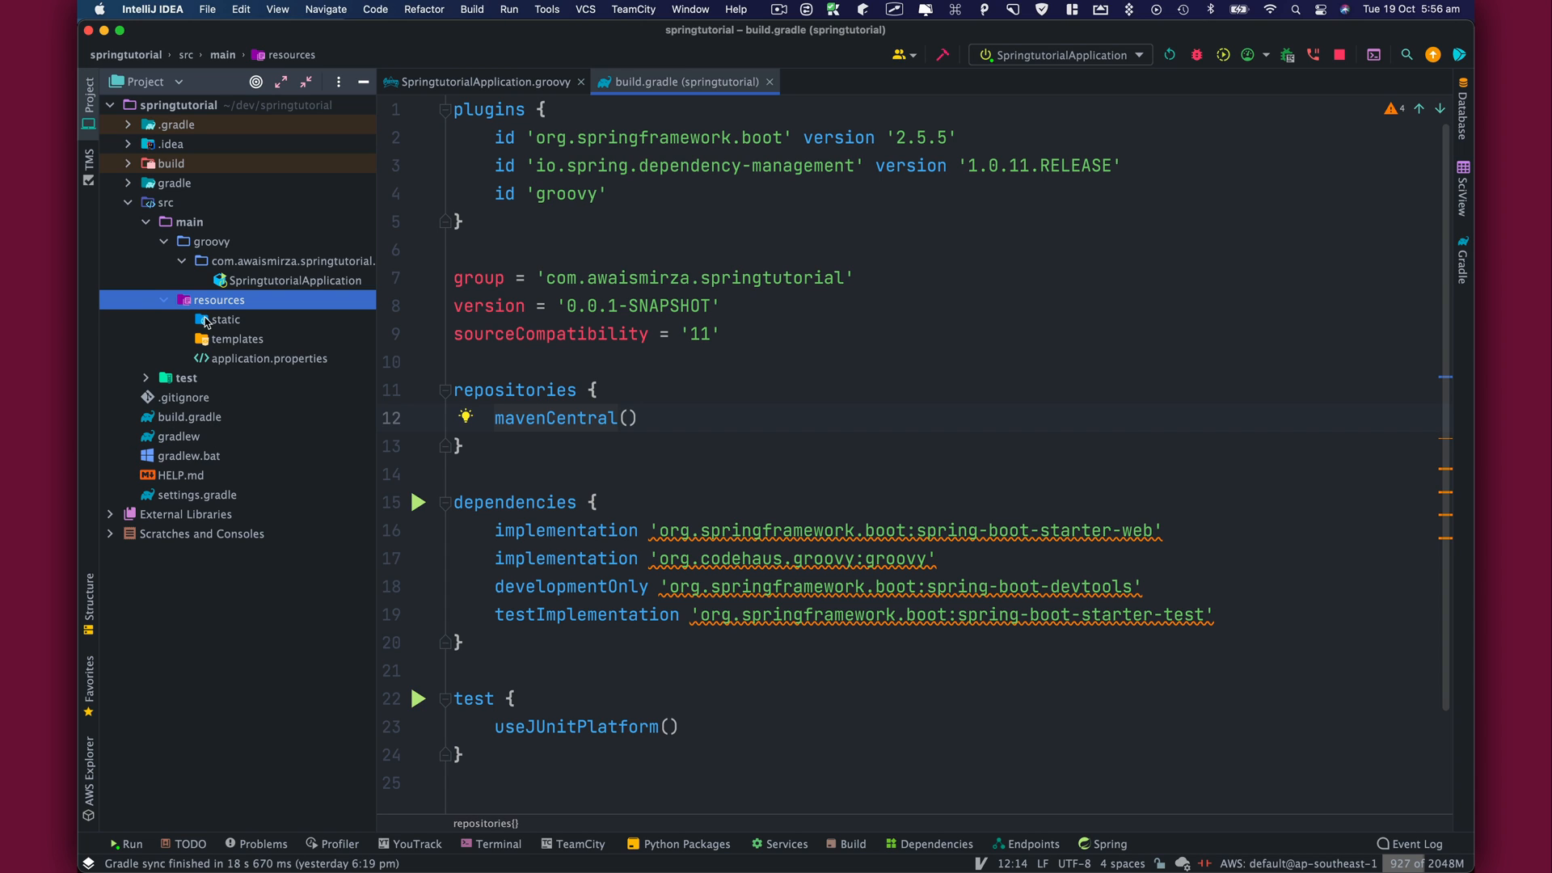
click(223, 320)
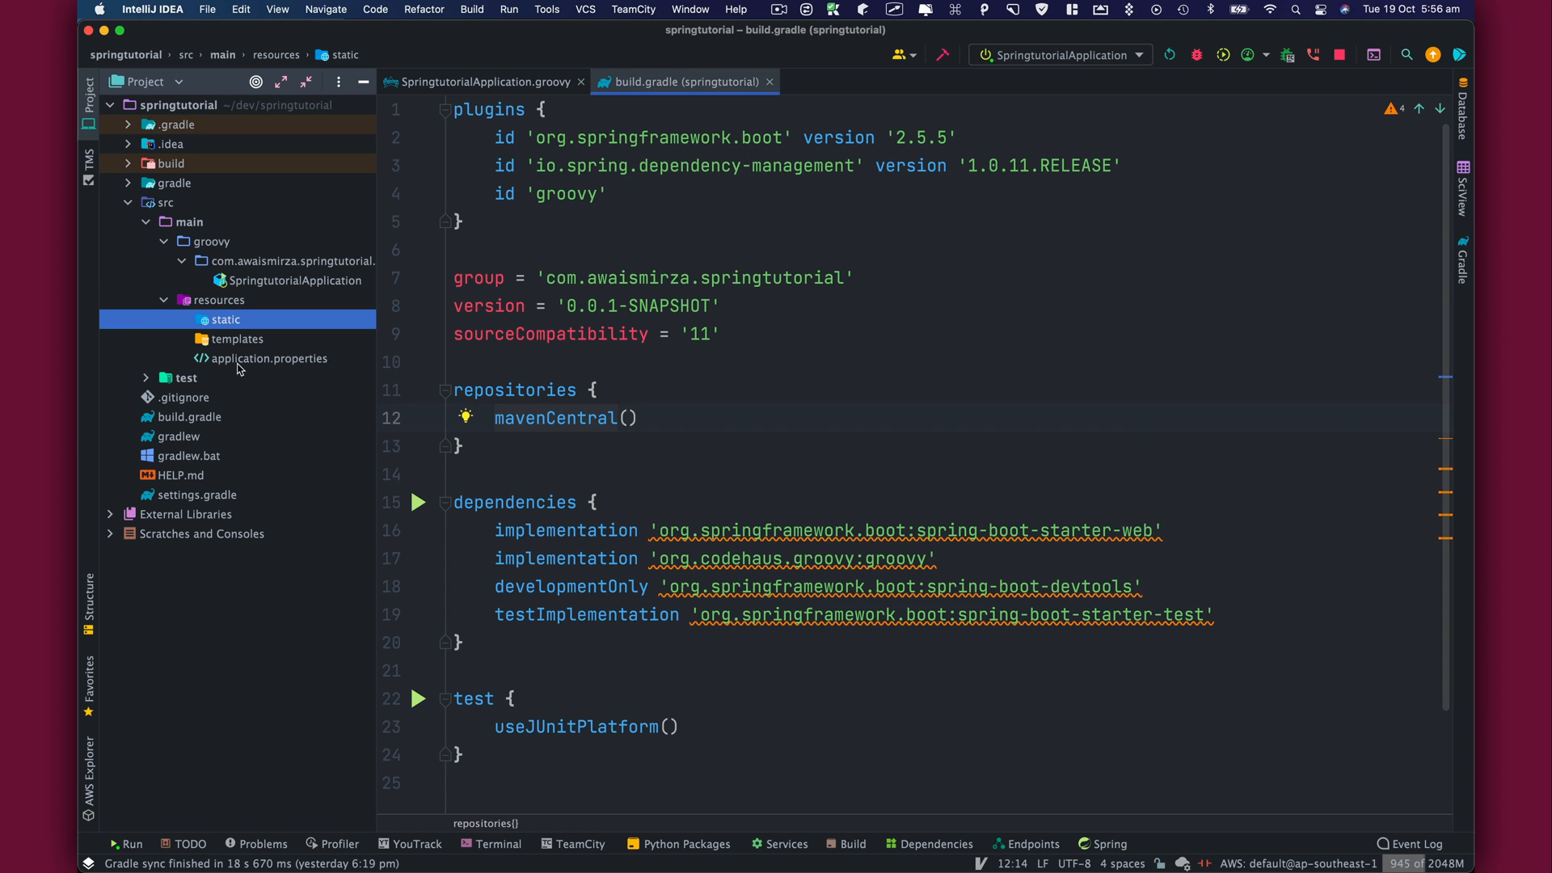
click(146, 378)
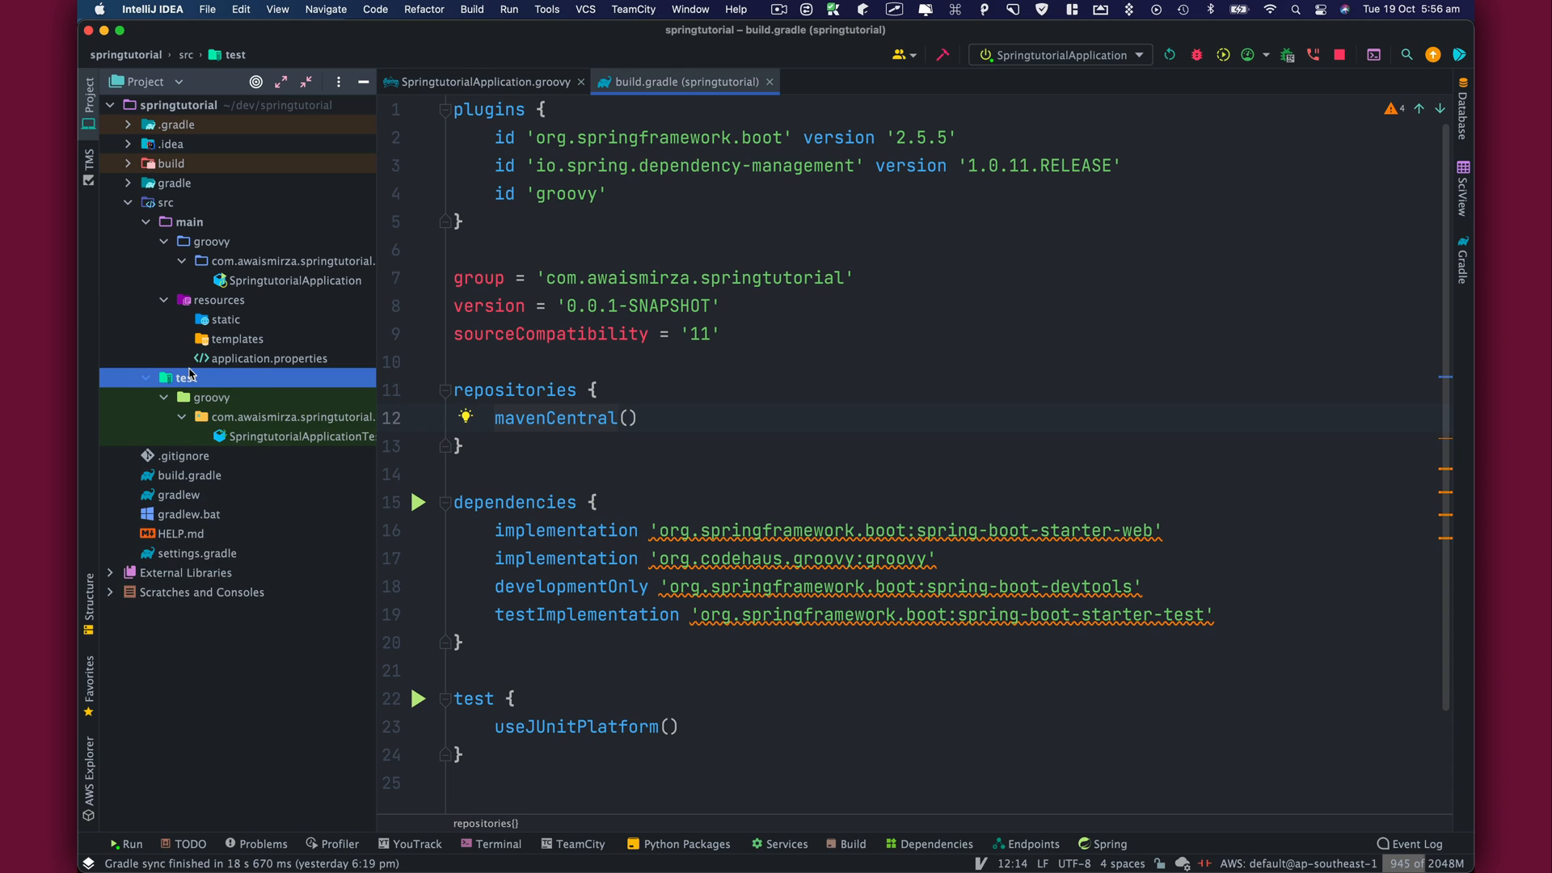
mouse_move(264, 437)
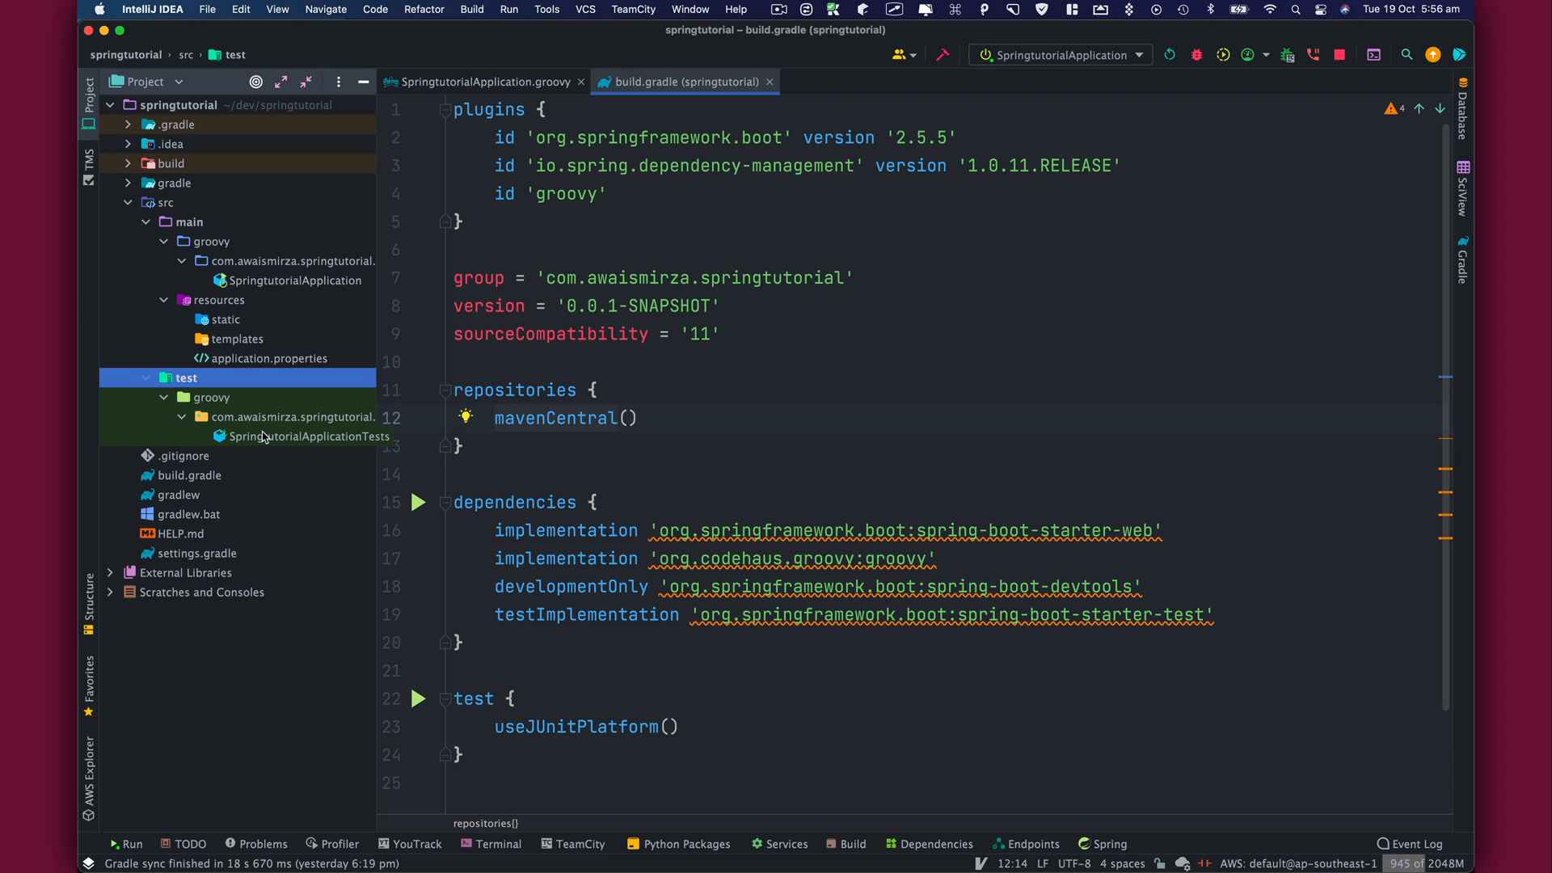
mouse_move(257, 294)
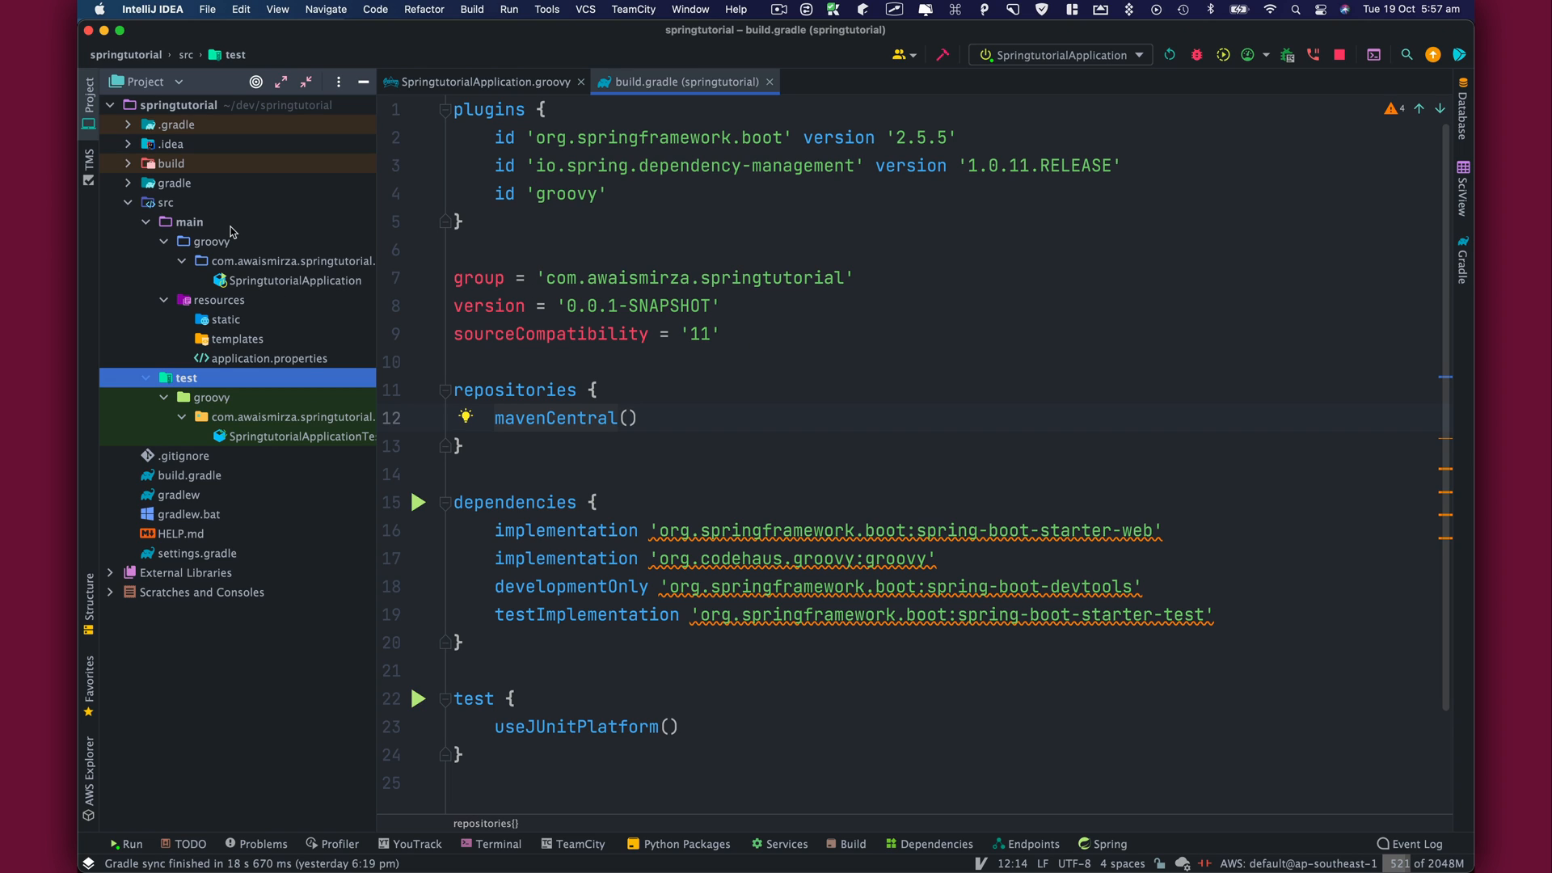
mouse_move(264, 438)
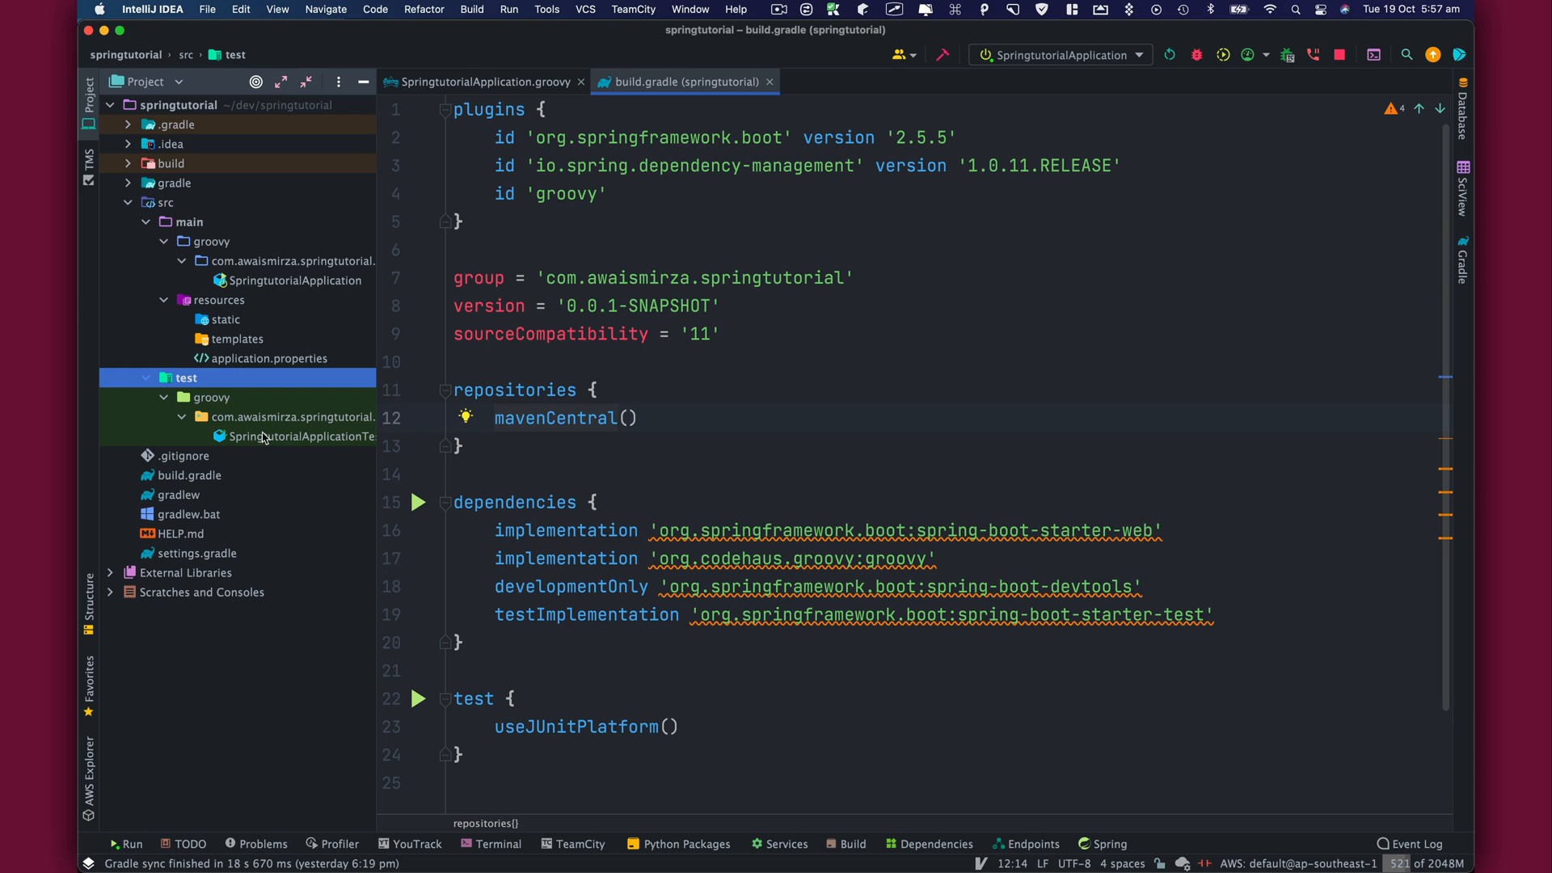
mouse_move(300, 445)
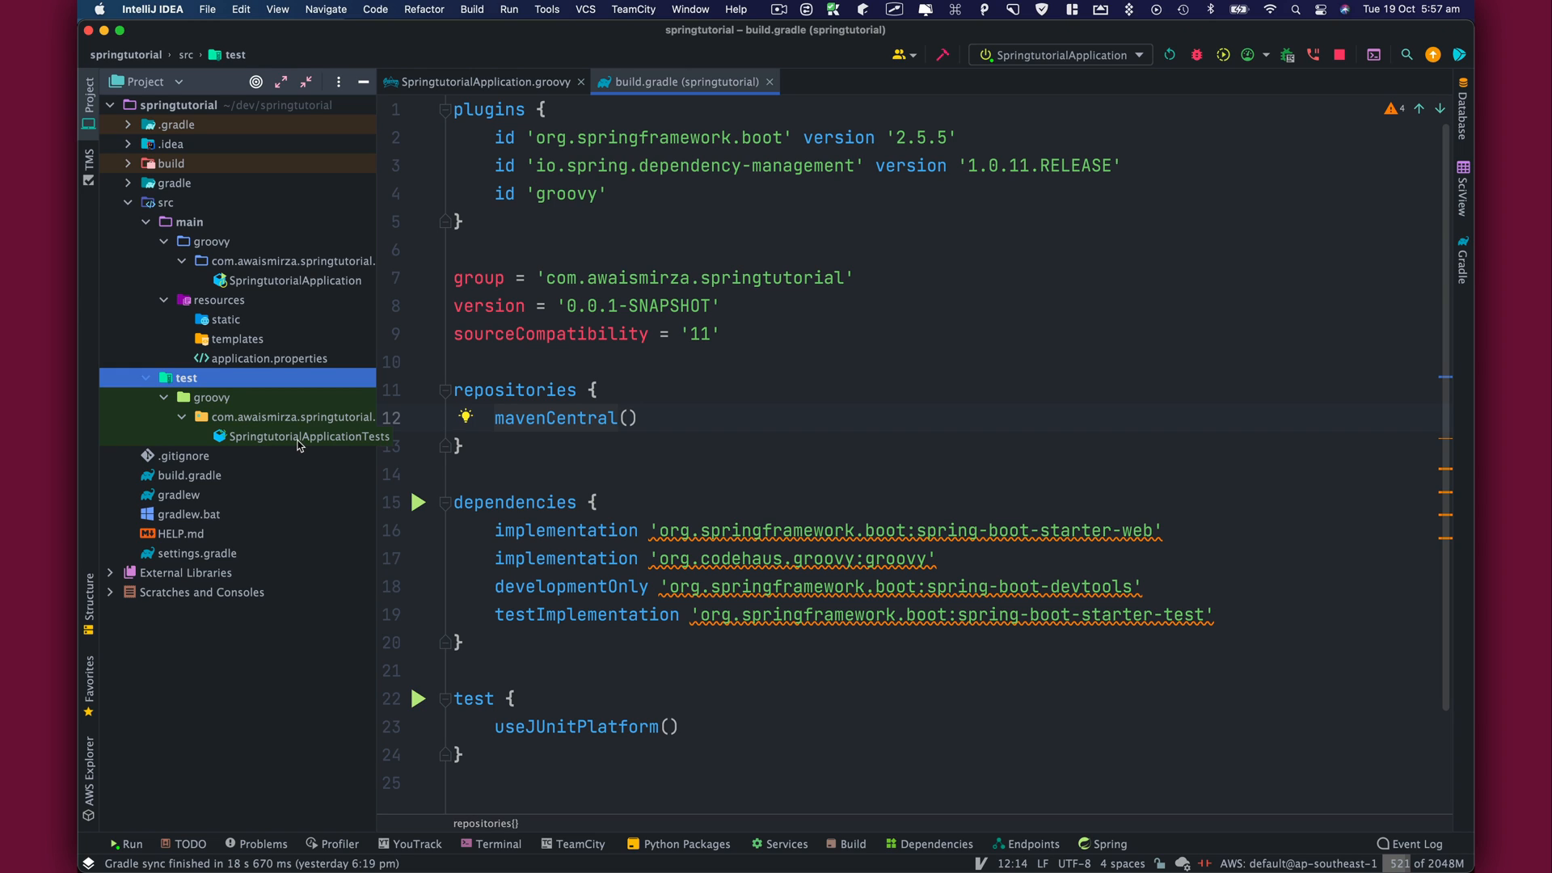
mouse_move(284, 451)
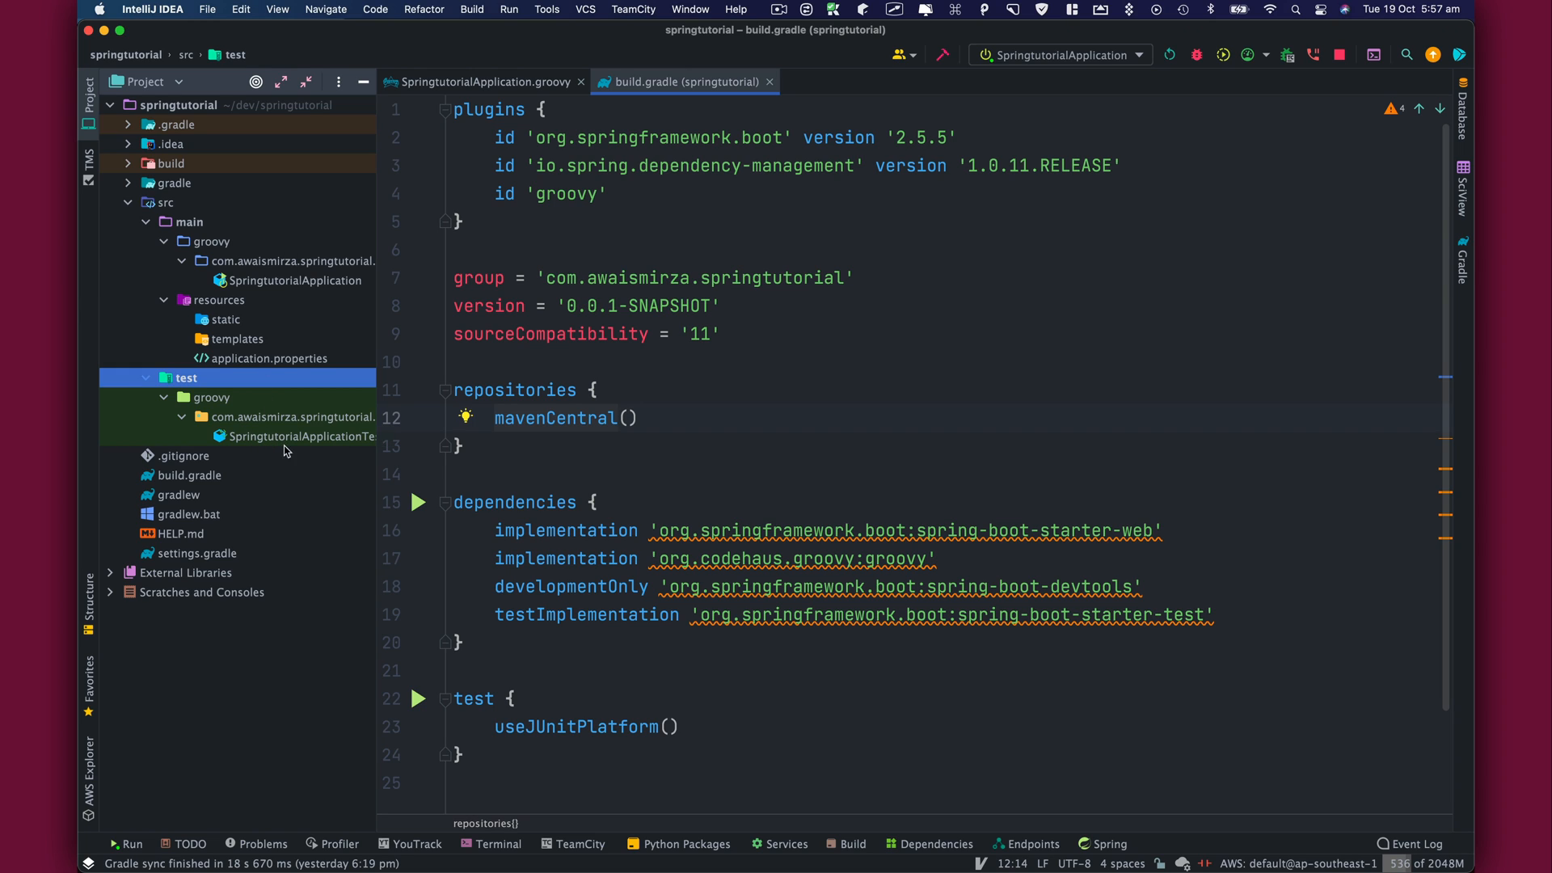
mouse_move(211, 357)
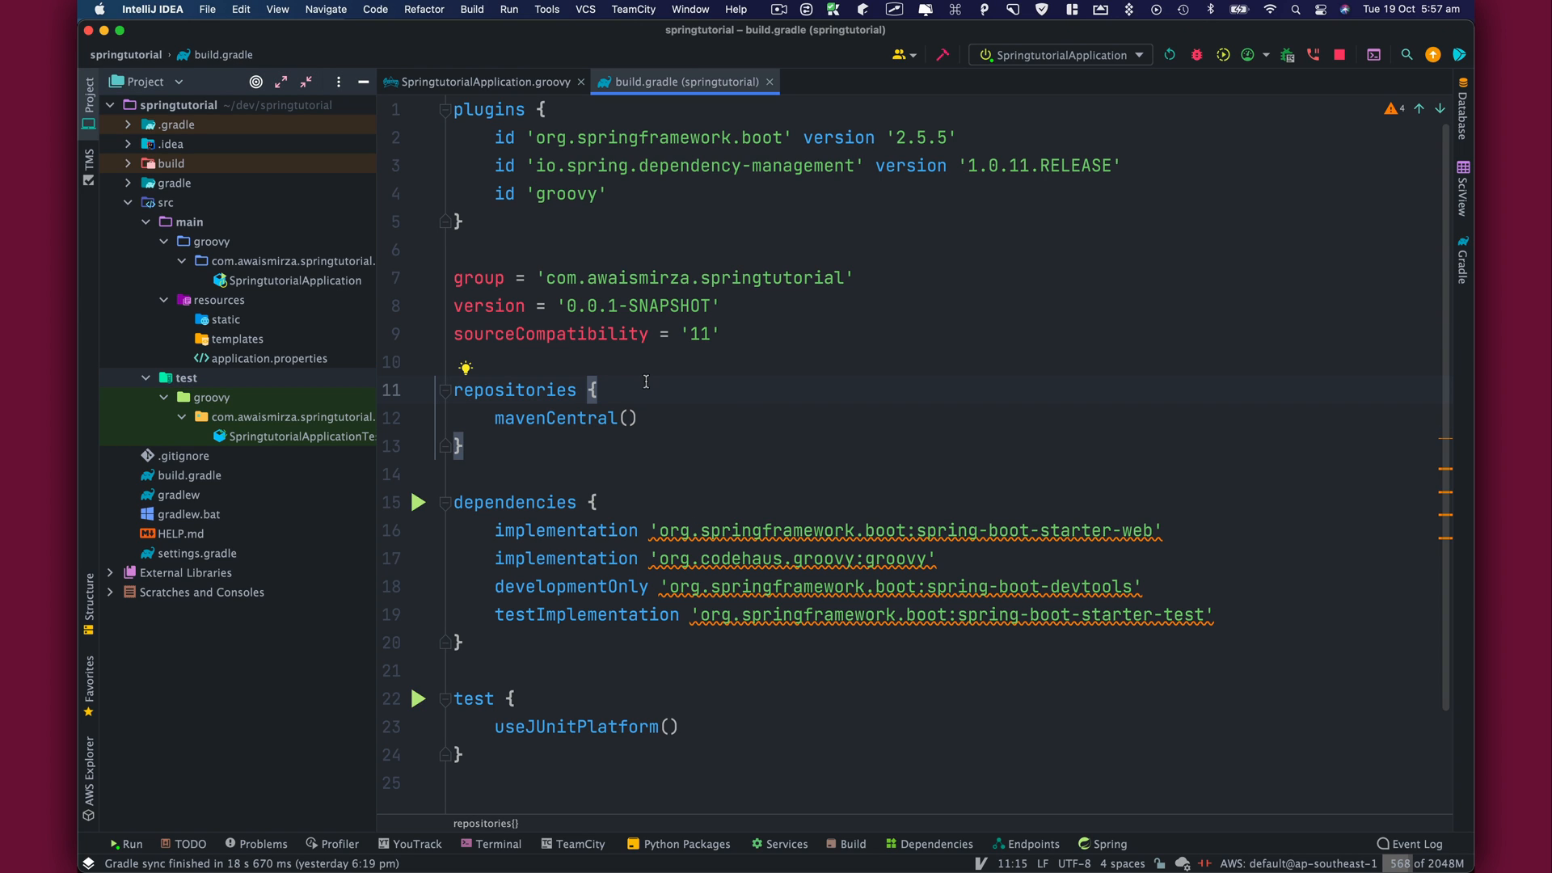
click(484, 81)
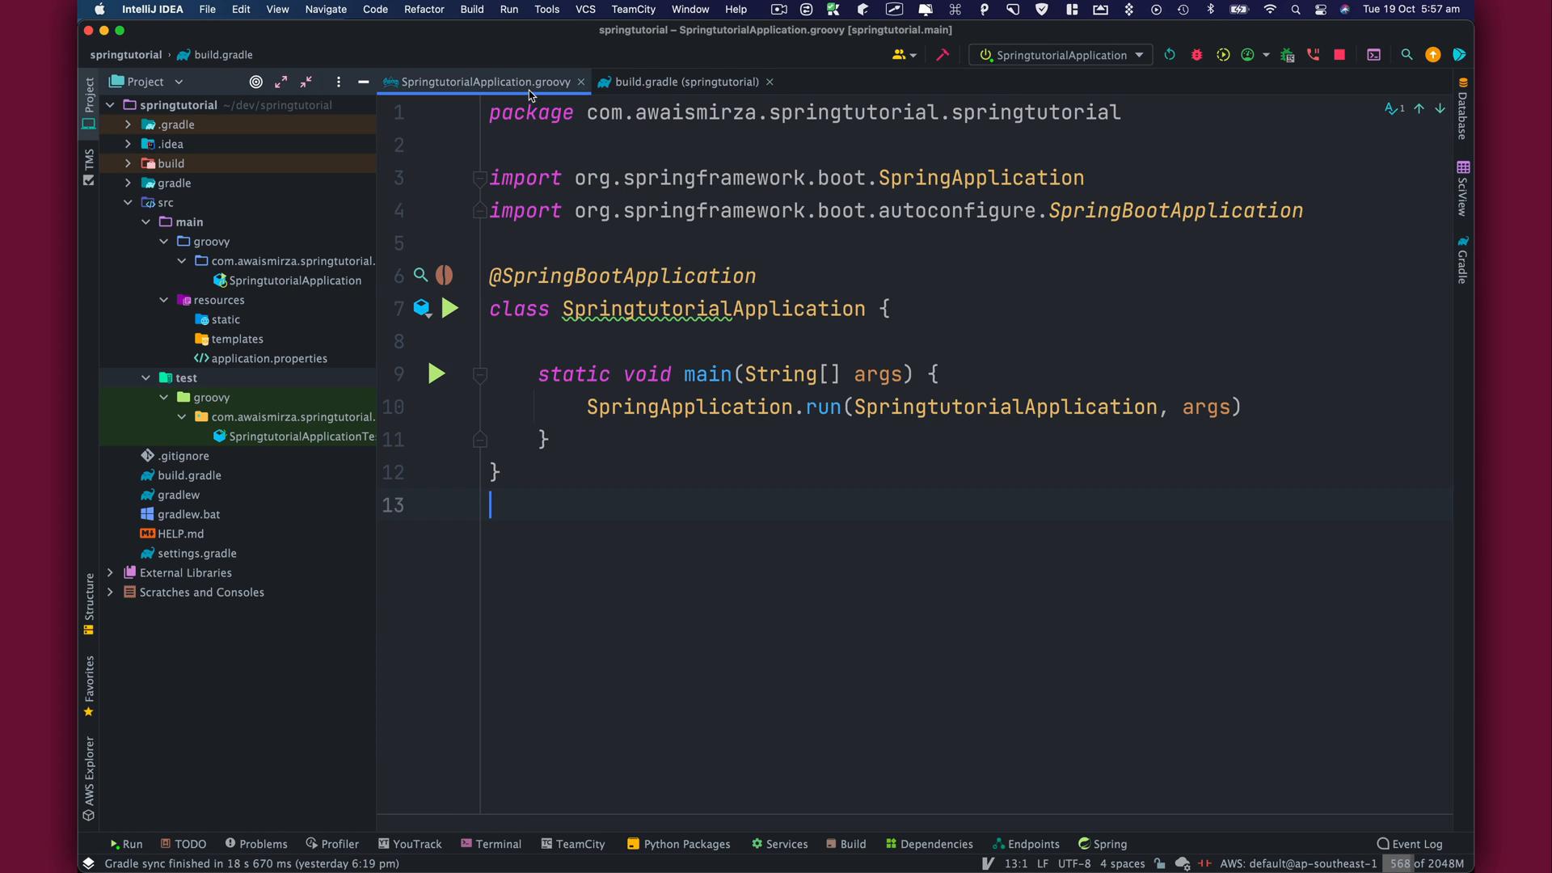